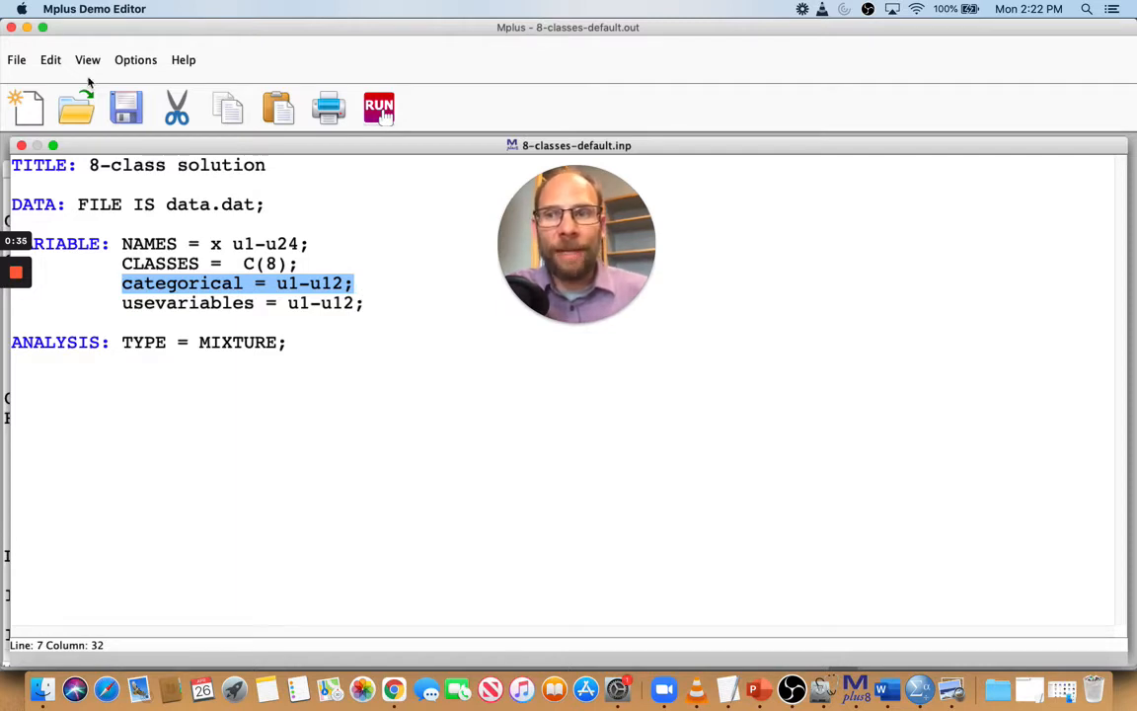
# Step: Bring the 8-classes-default output forward and read down past Random Starts Specifications to the category proportions
pyautogui.click(15, 59)
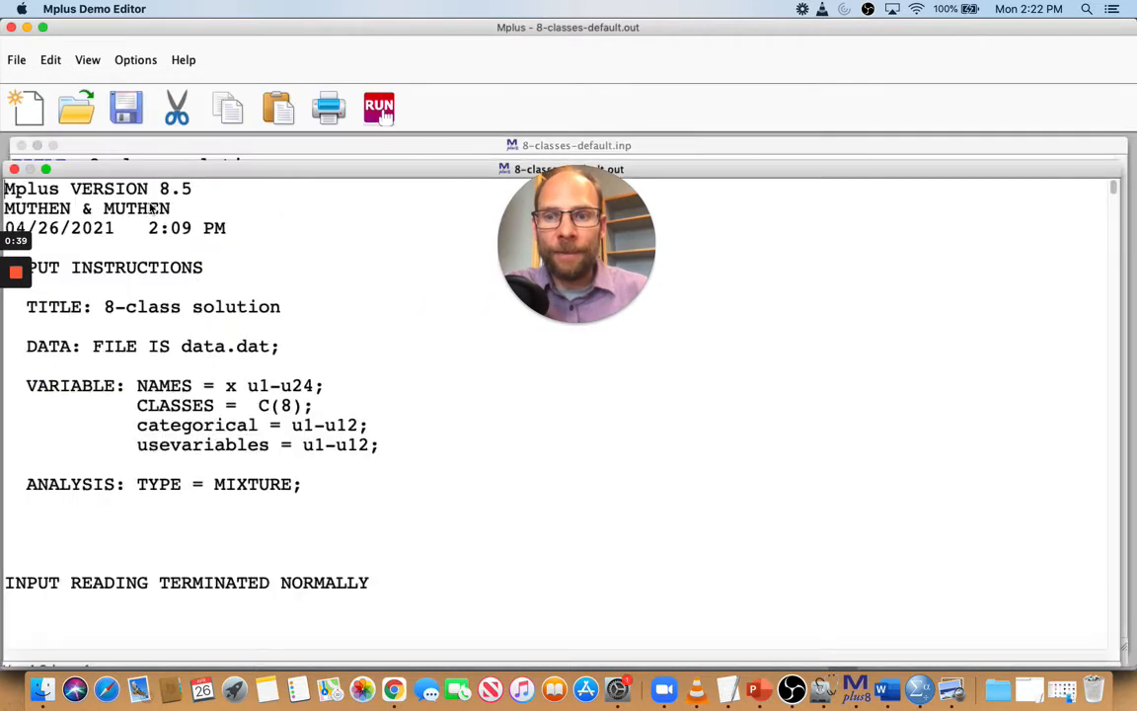
pyautogui.scroll(-3)
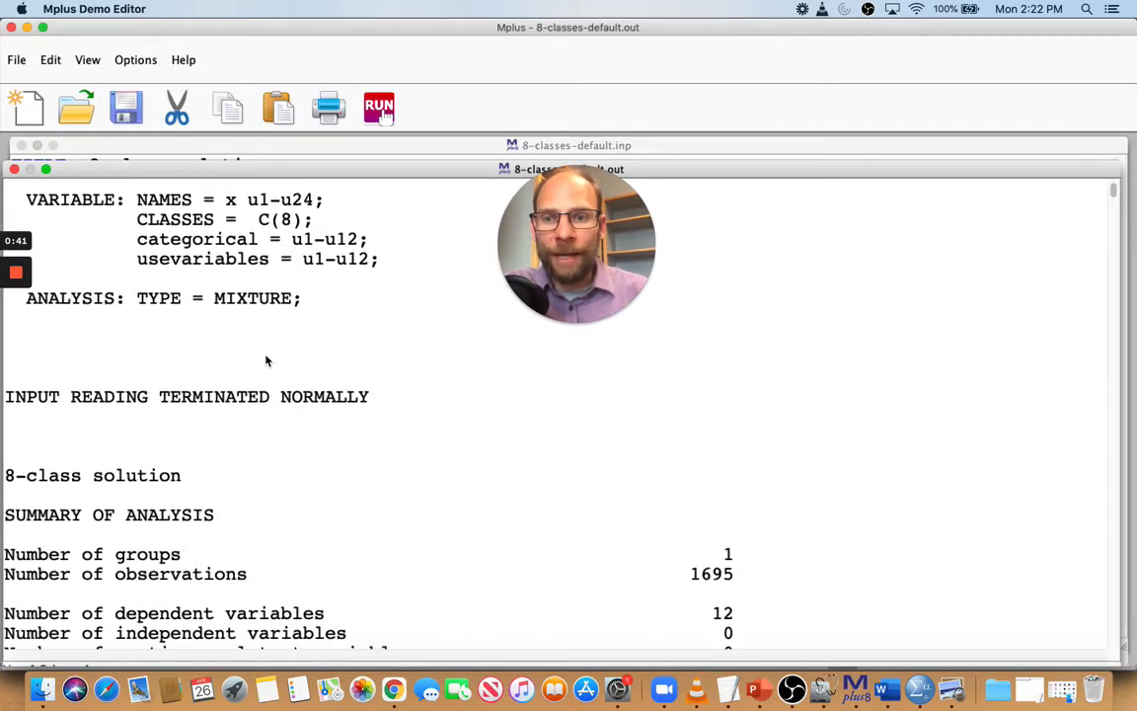
pyautogui.scroll(-3)
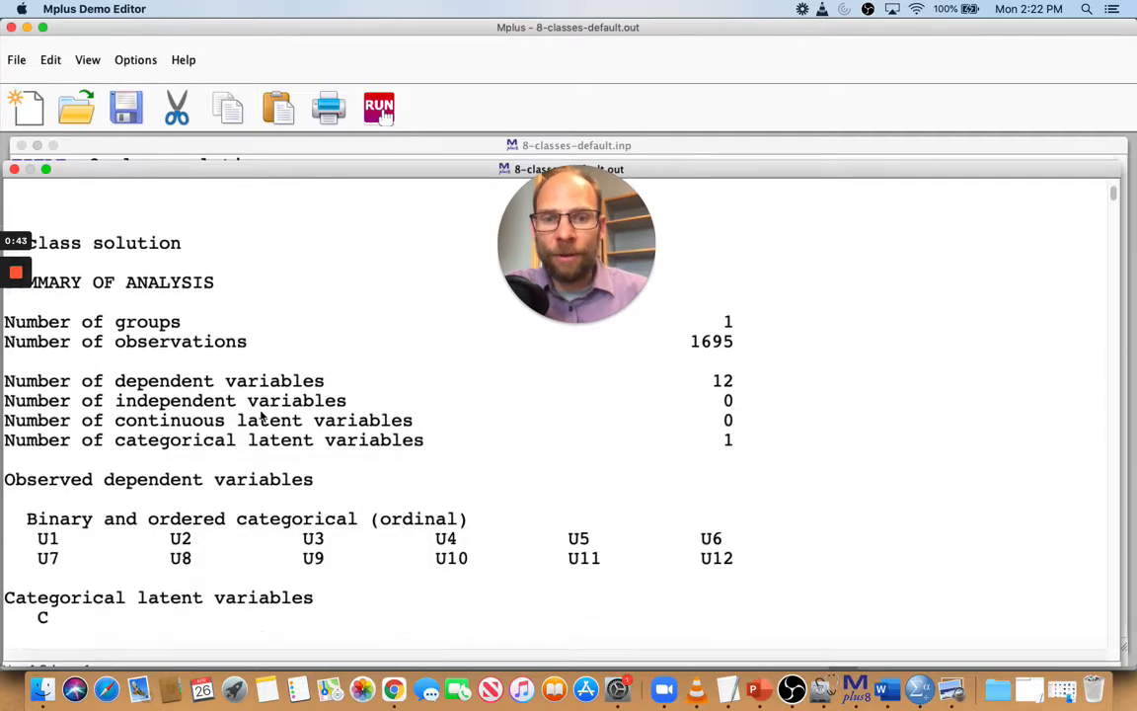
pyautogui.scroll(-3)
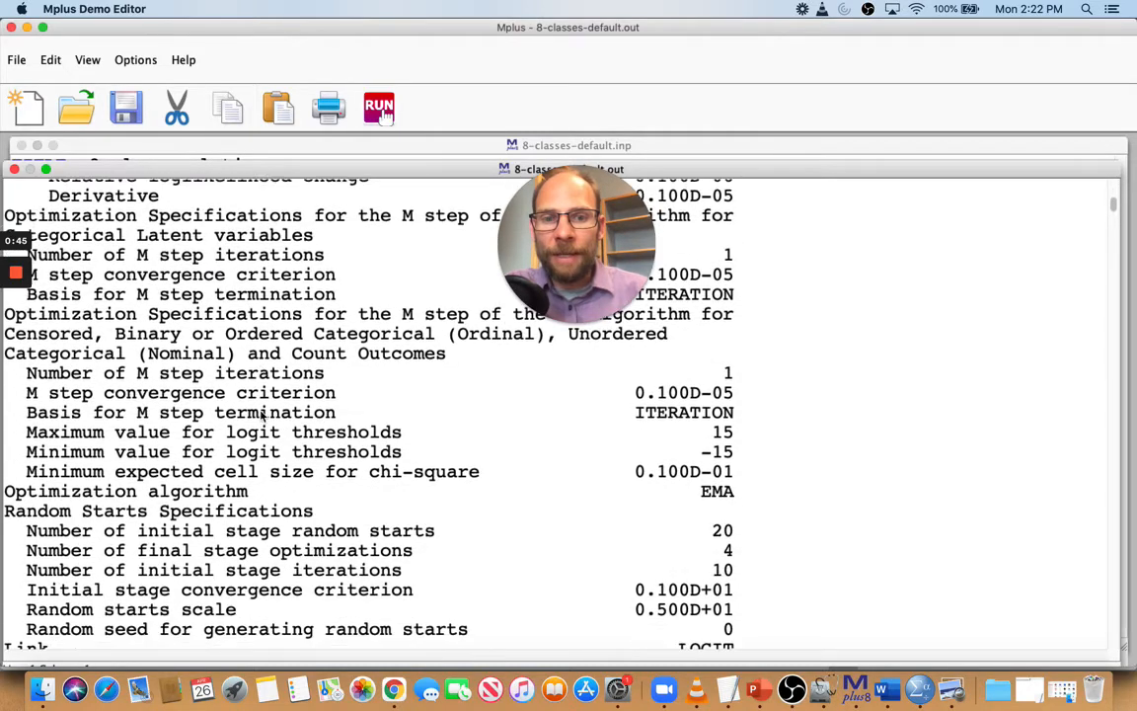
pyautogui.scroll(-3)
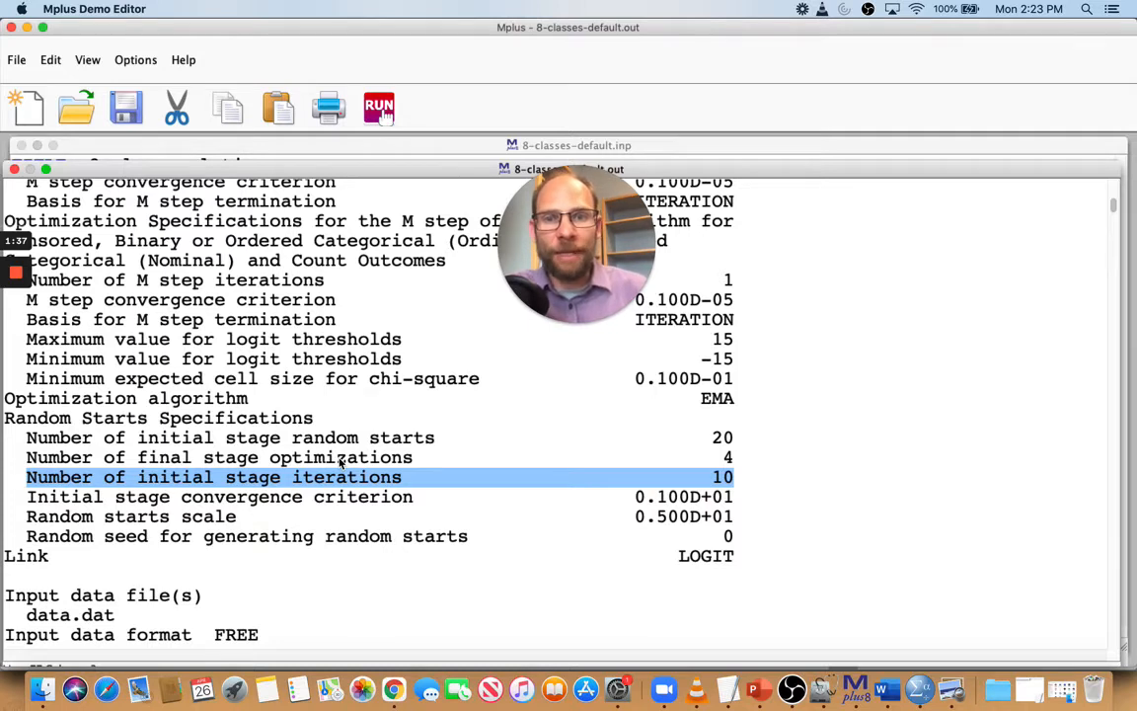
pyautogui.scroll(-3)
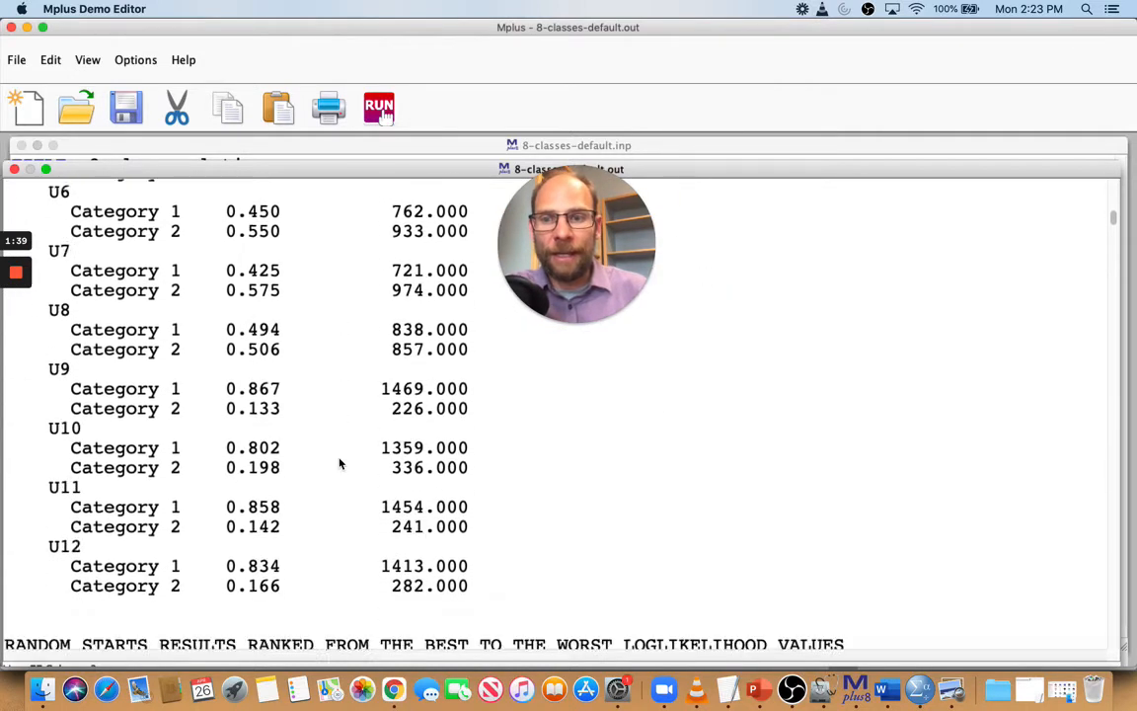
pyautogui.scroll(-3)
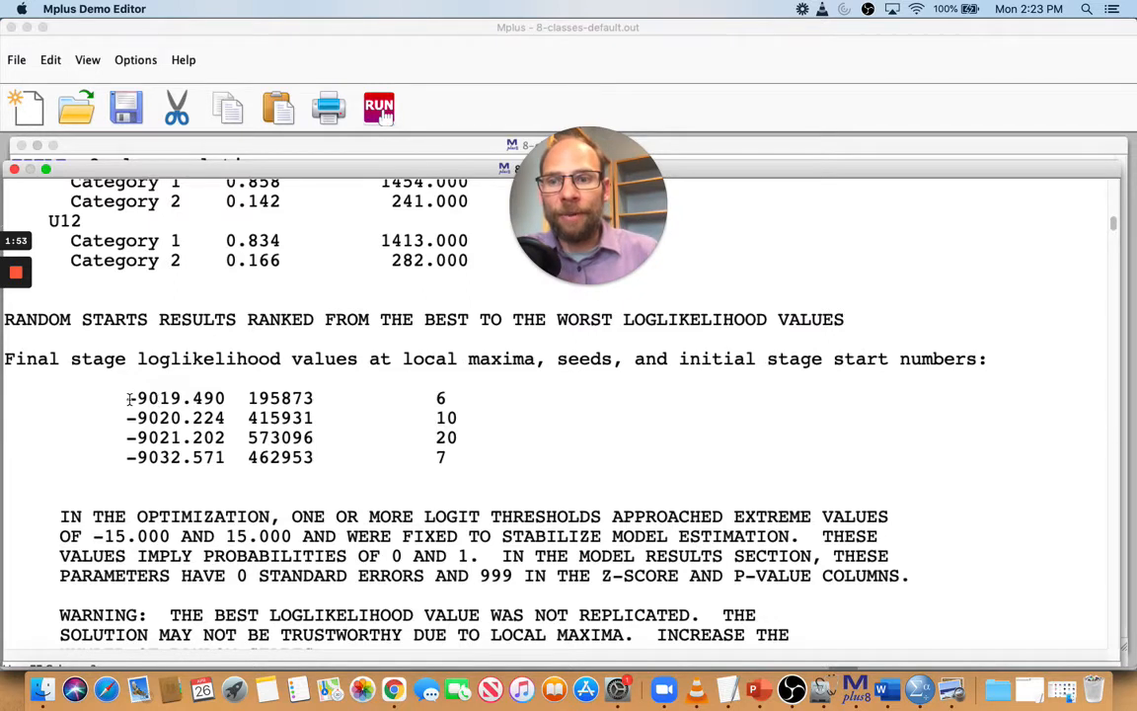
pyautogui.moveTo(126, 398); pyautogui.dragTo(326, 398)
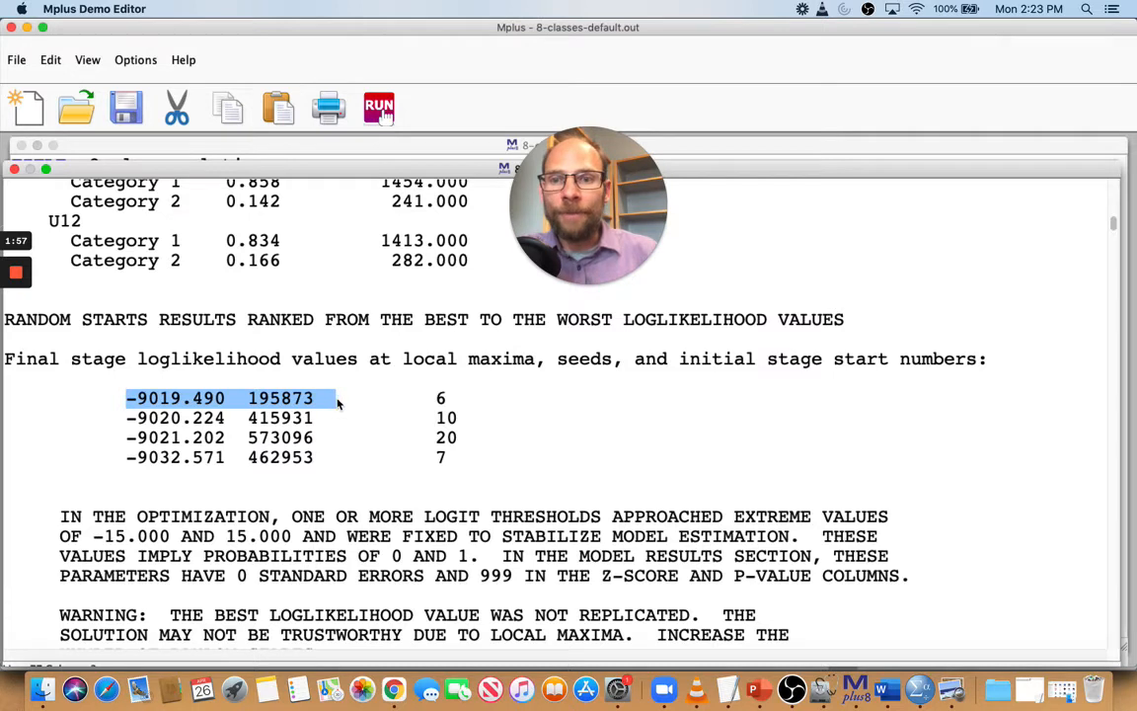
pyautogui.moveTo(335, 398); pyautogui.dragTo(454, 398)
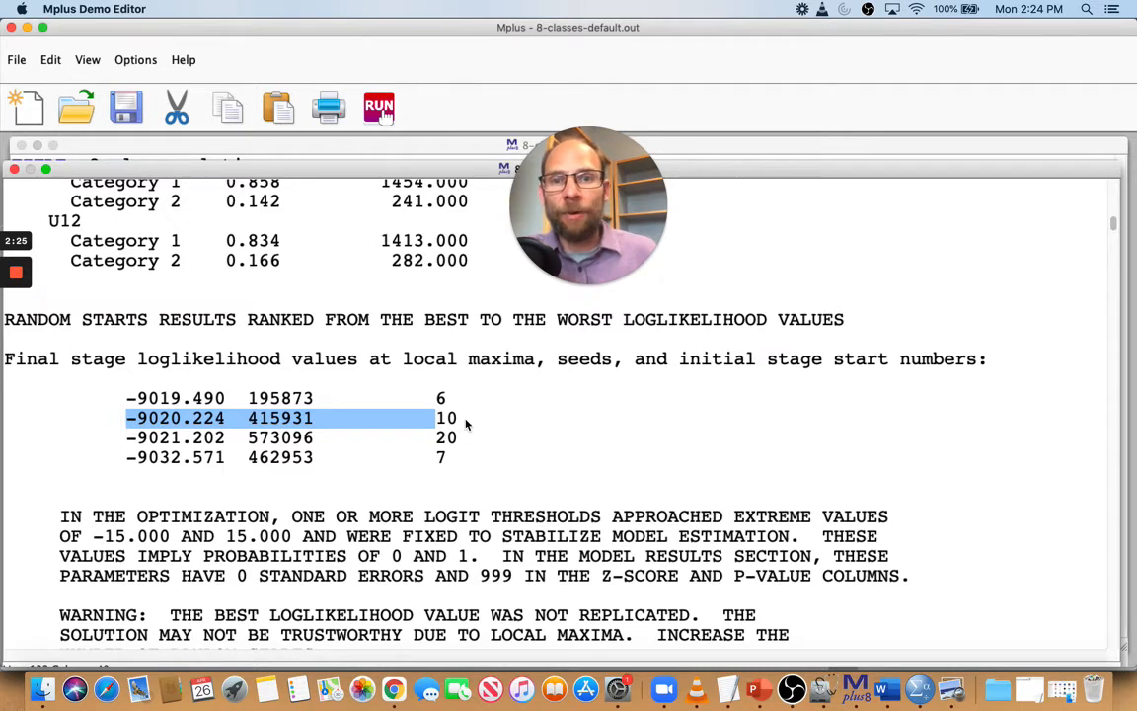
pyautogui.click(142, 437)
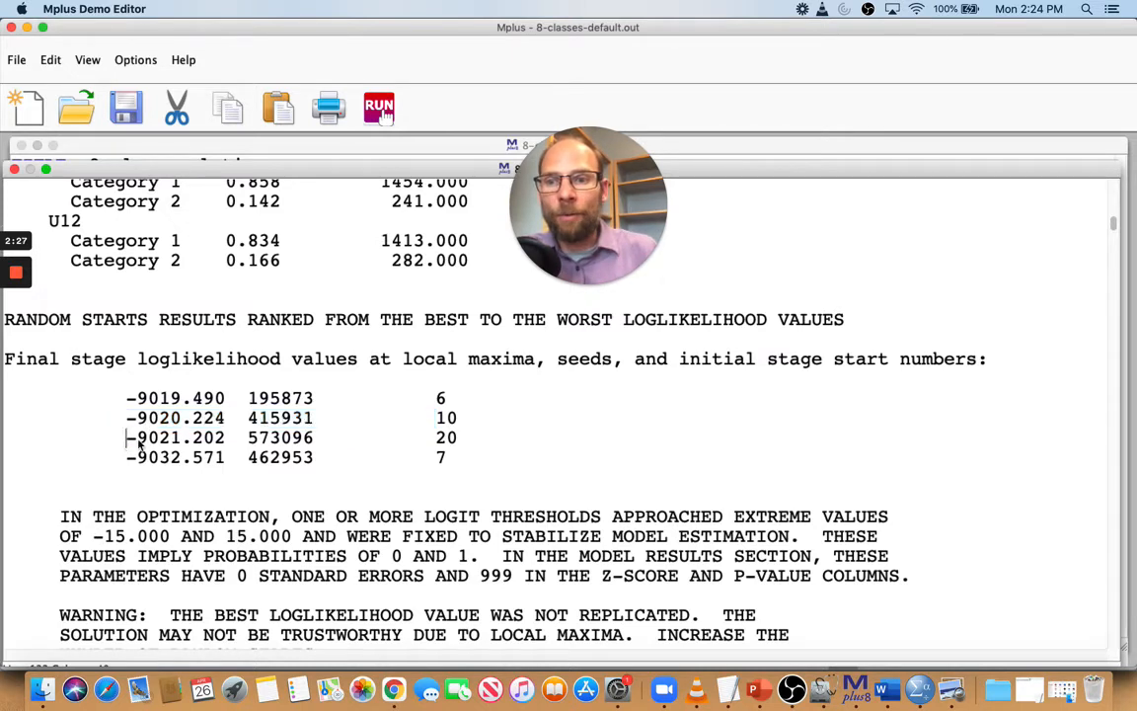
pyautogui.moveTo(138, 437); pyautogui.dragTo(459, 457)
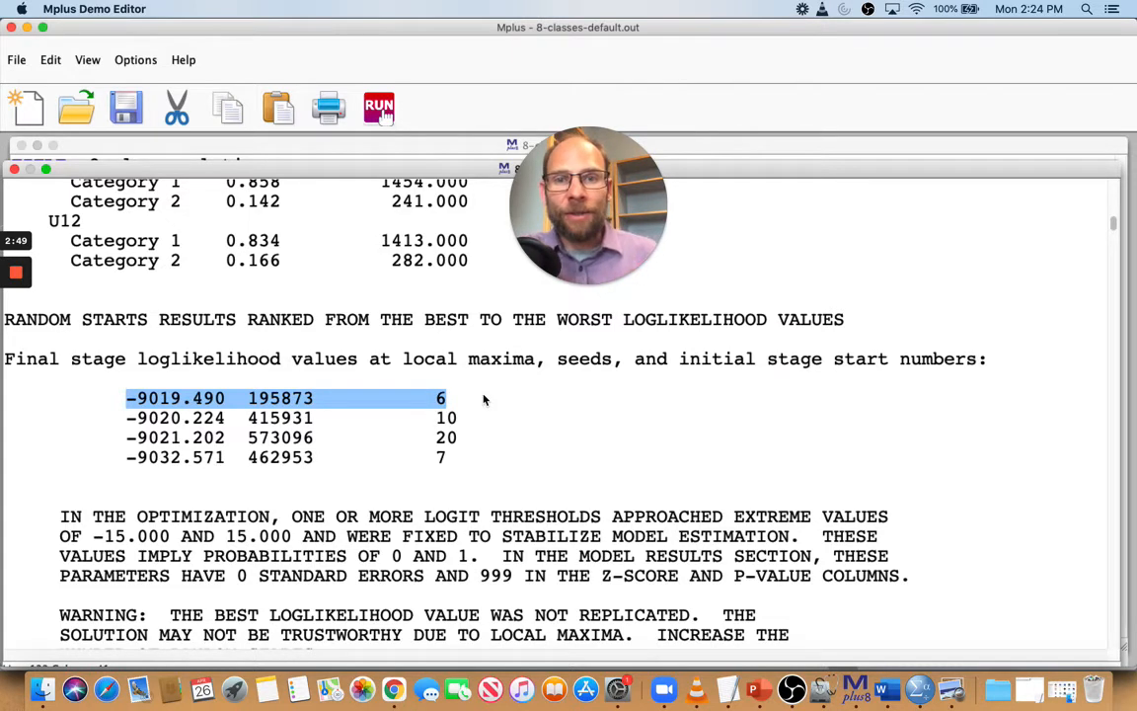
pyautogui.moveTo(282, 607)
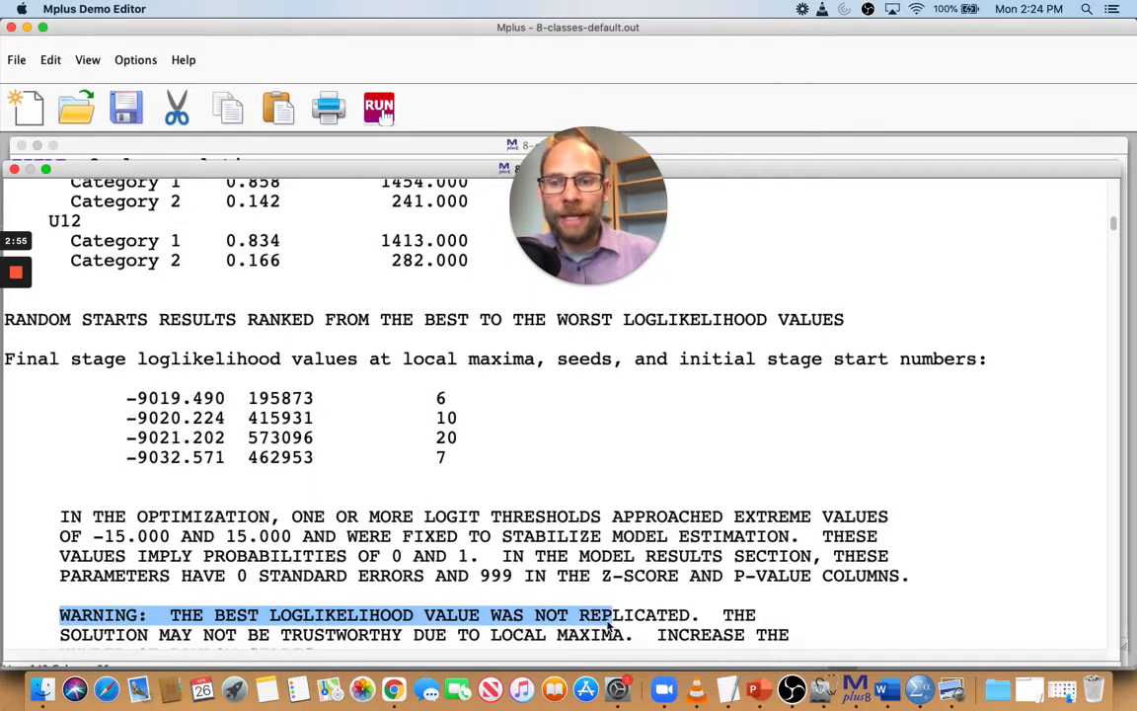
# Step: Scroll past the warning to confirm normal termination, then show the file open dialog
pyautogui.scroll(-3)
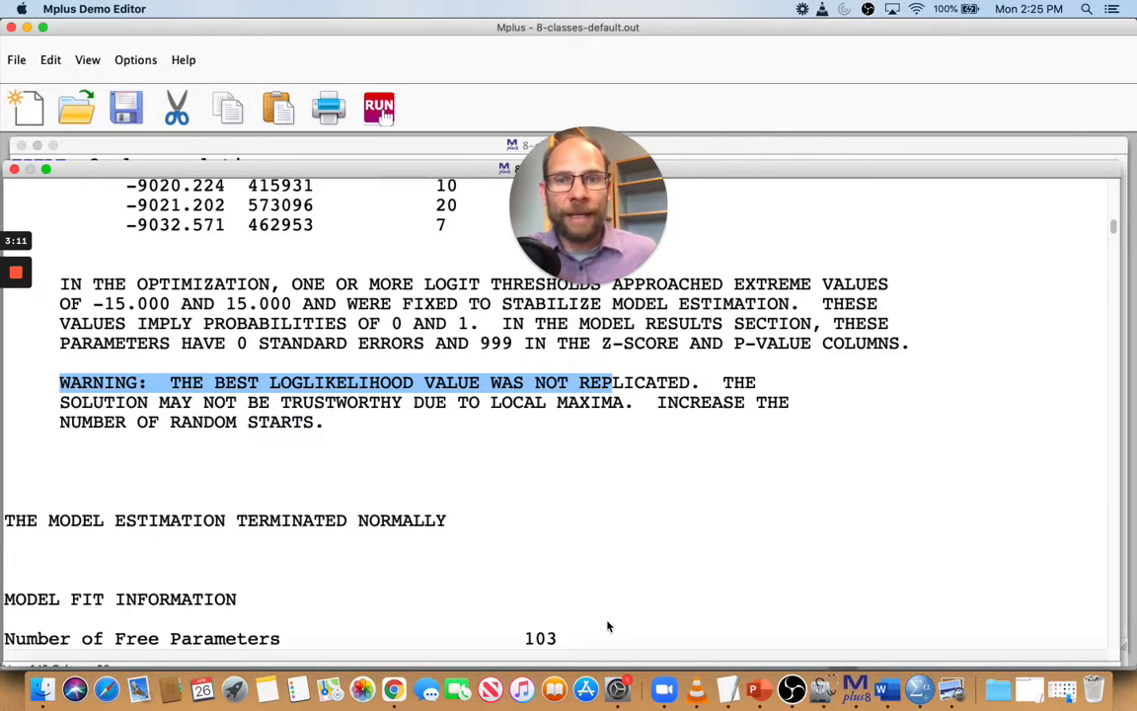
pyautogui.moveTo(510, 445)
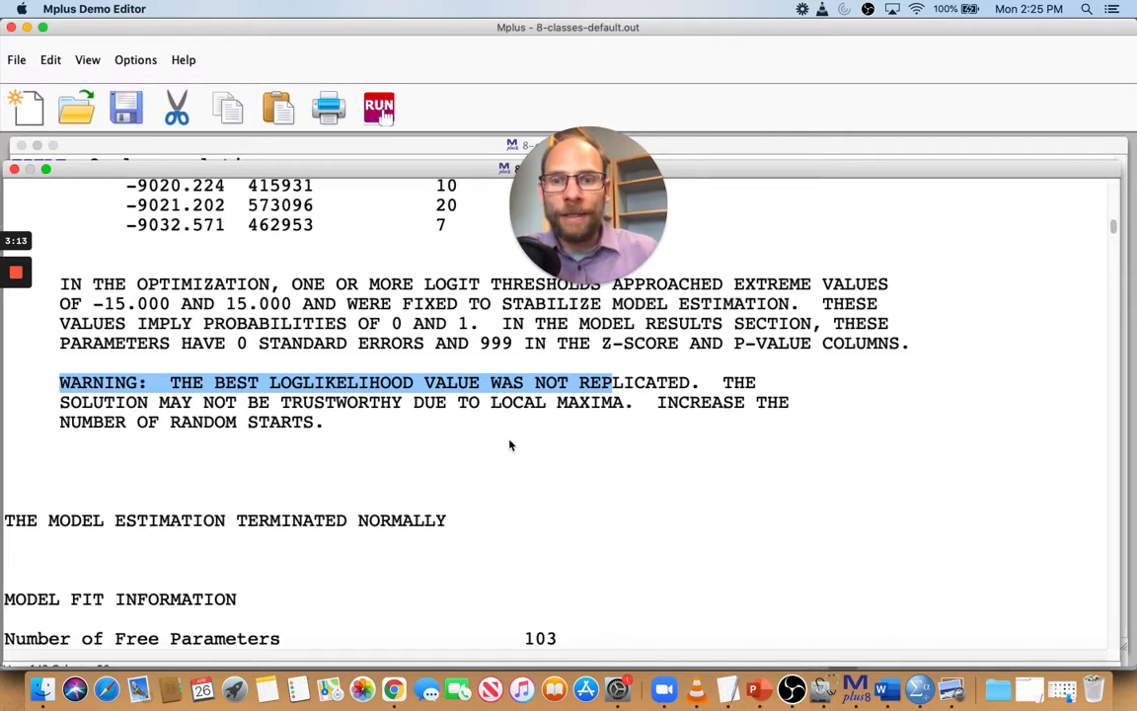
pyautogui.scroll(3)
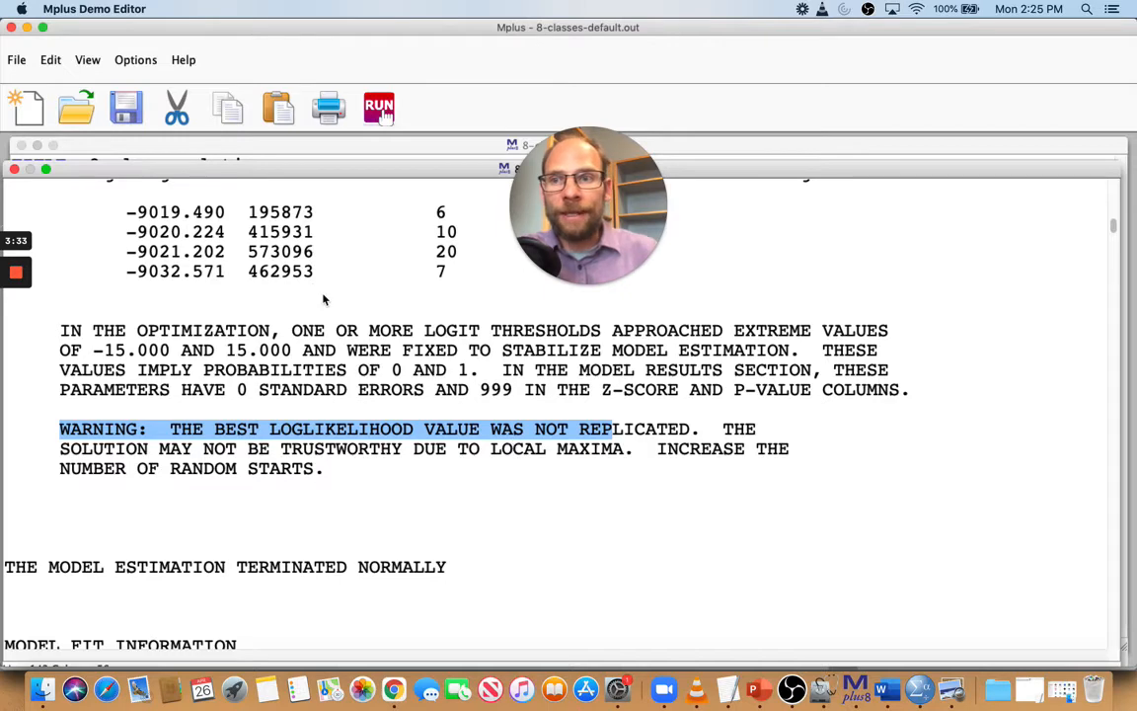
pyautogui.click(76, 106)
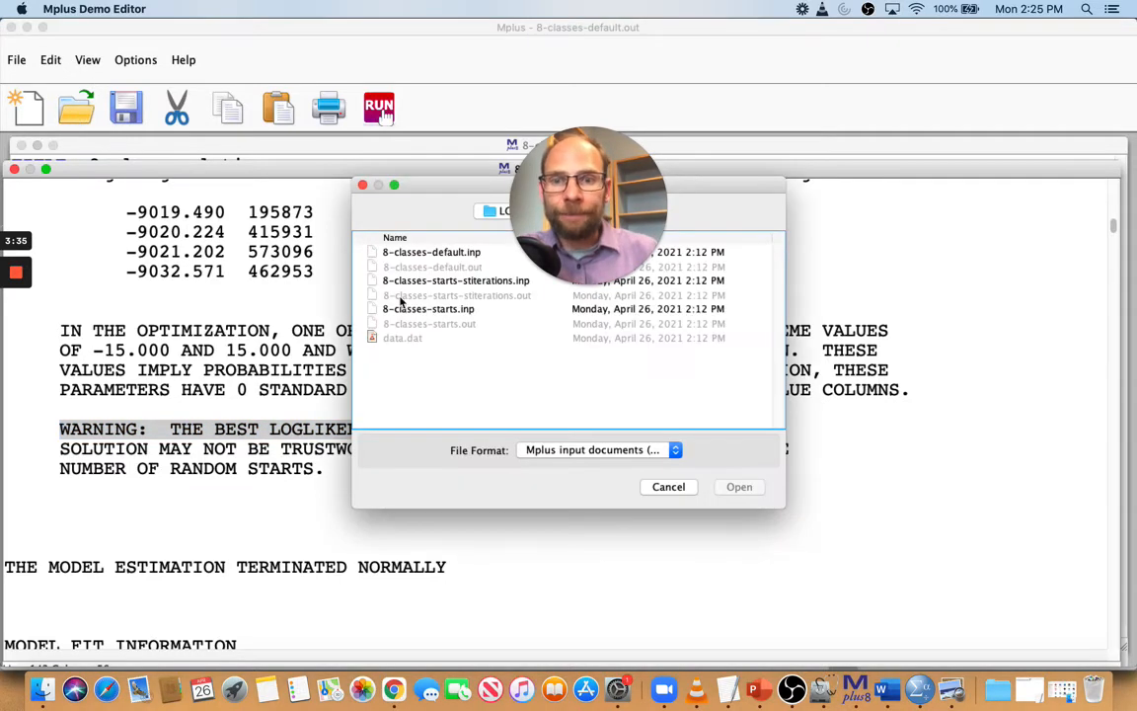
# Step: Open the 8-classes-starts input and highlight the 100 in its starts = 100 10 statement
pyautogui.click(429, 308)
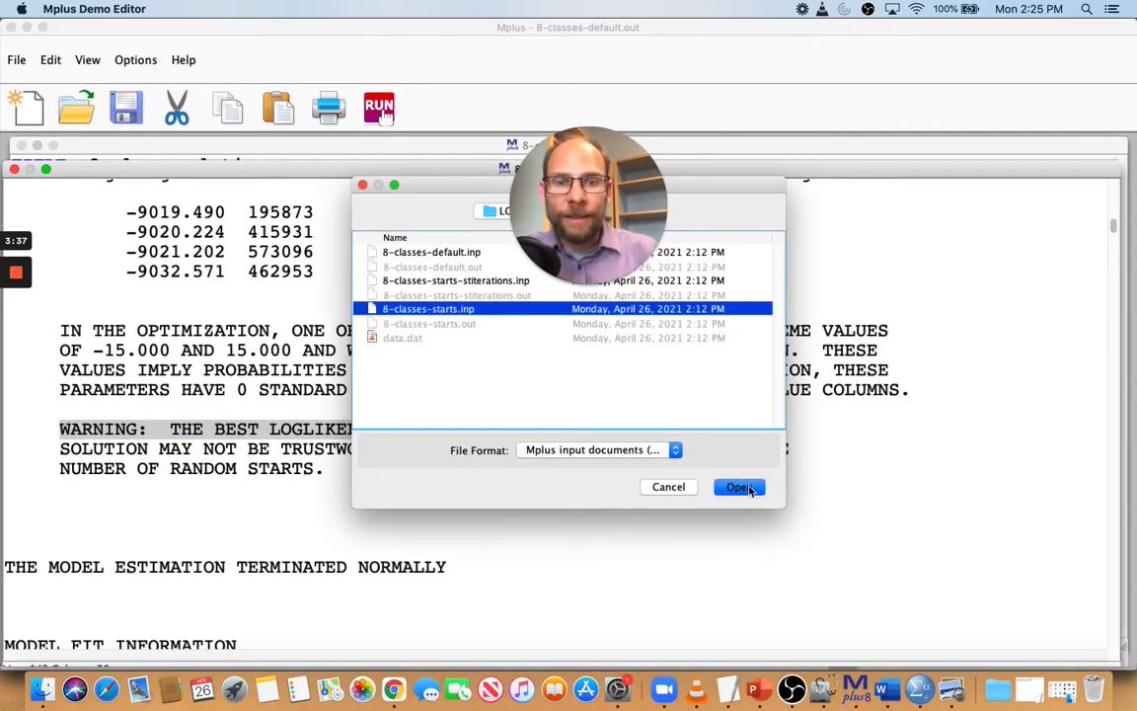
pyautogui.click(738, 487)
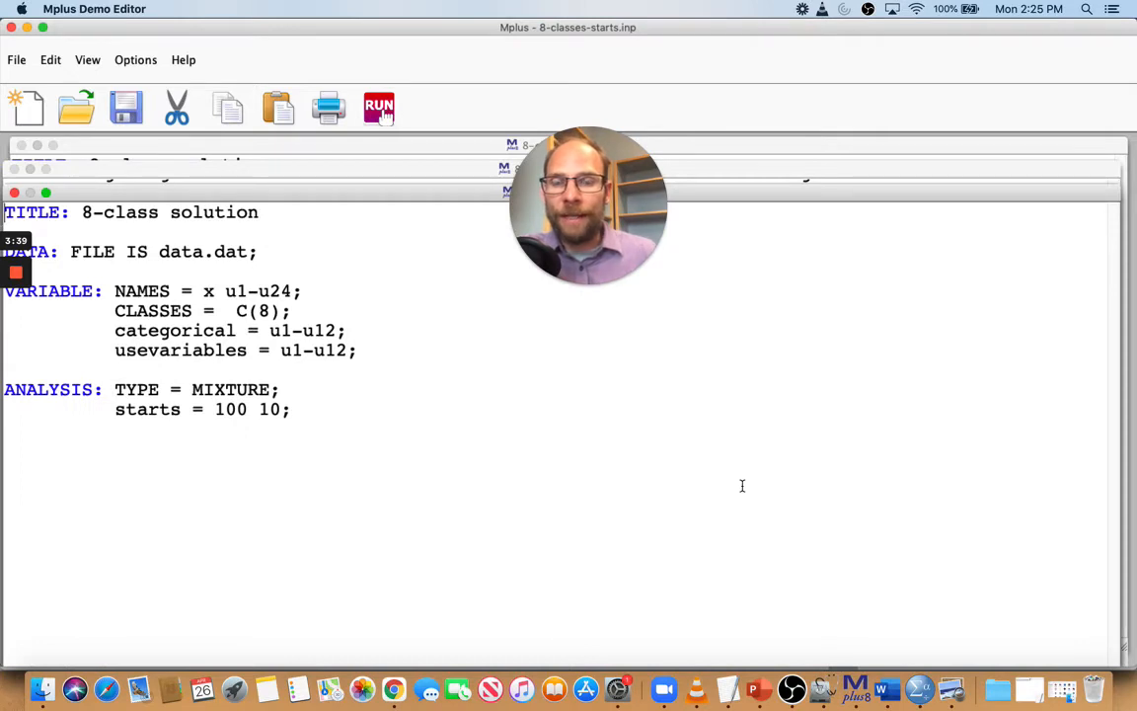
pyautogui.moveTo(402, 493)
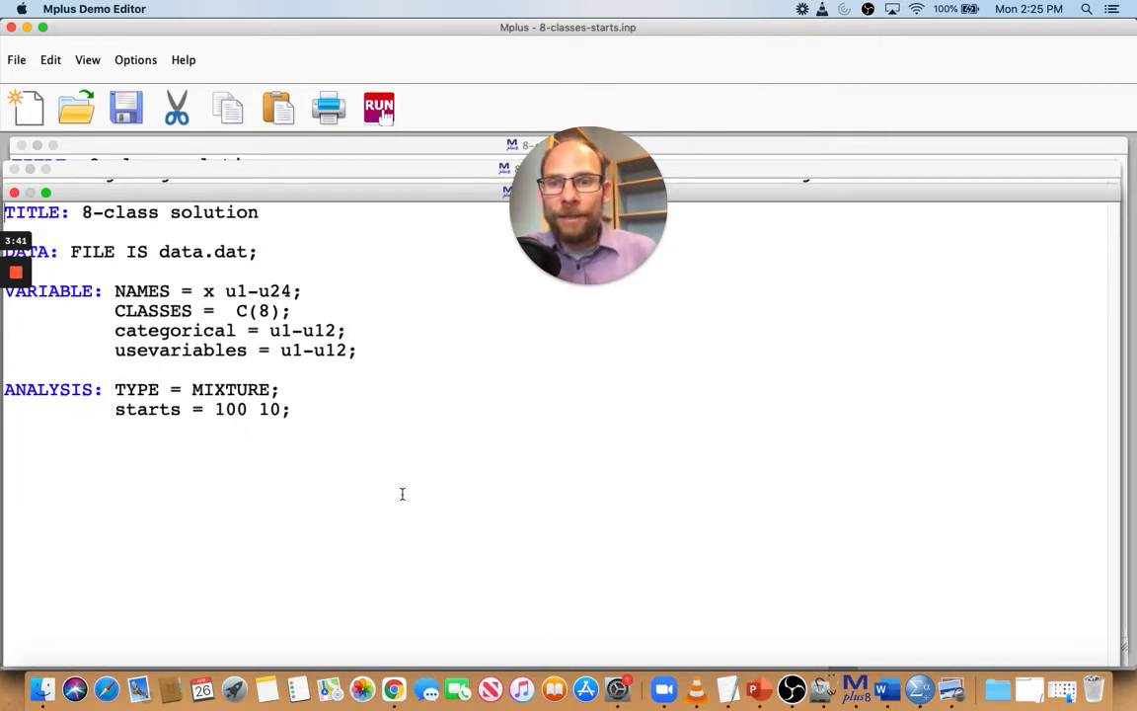
pyautogui.doubleClick(146, 409)
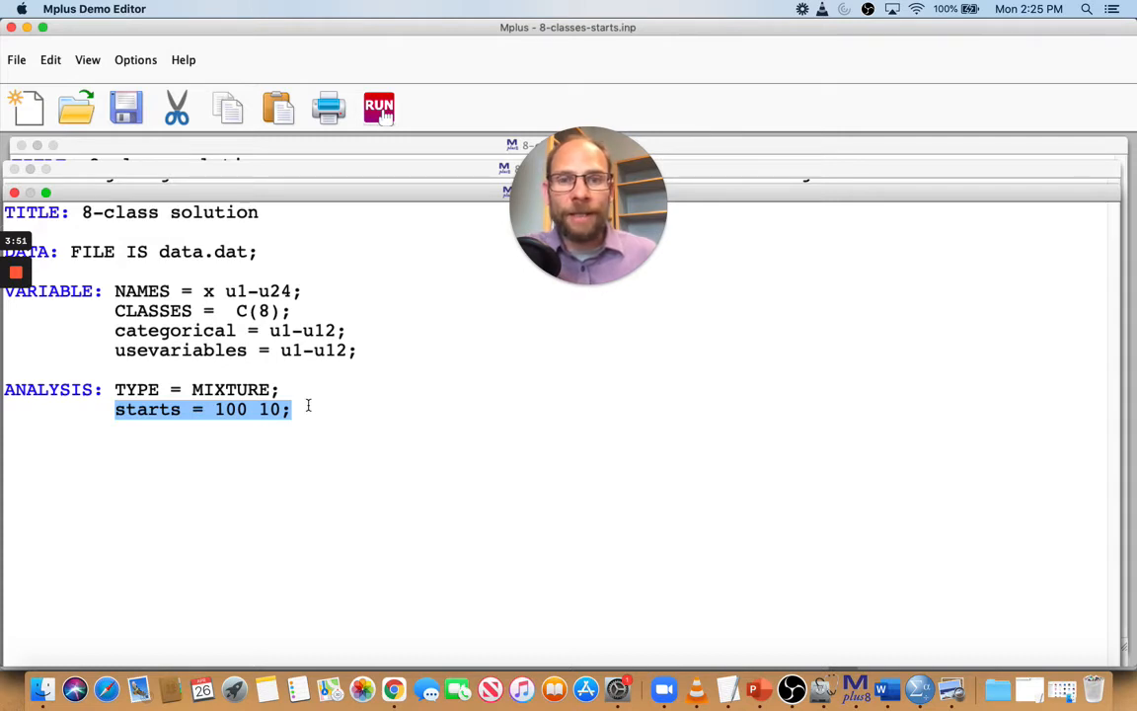
pyautogui.click(212, 408)
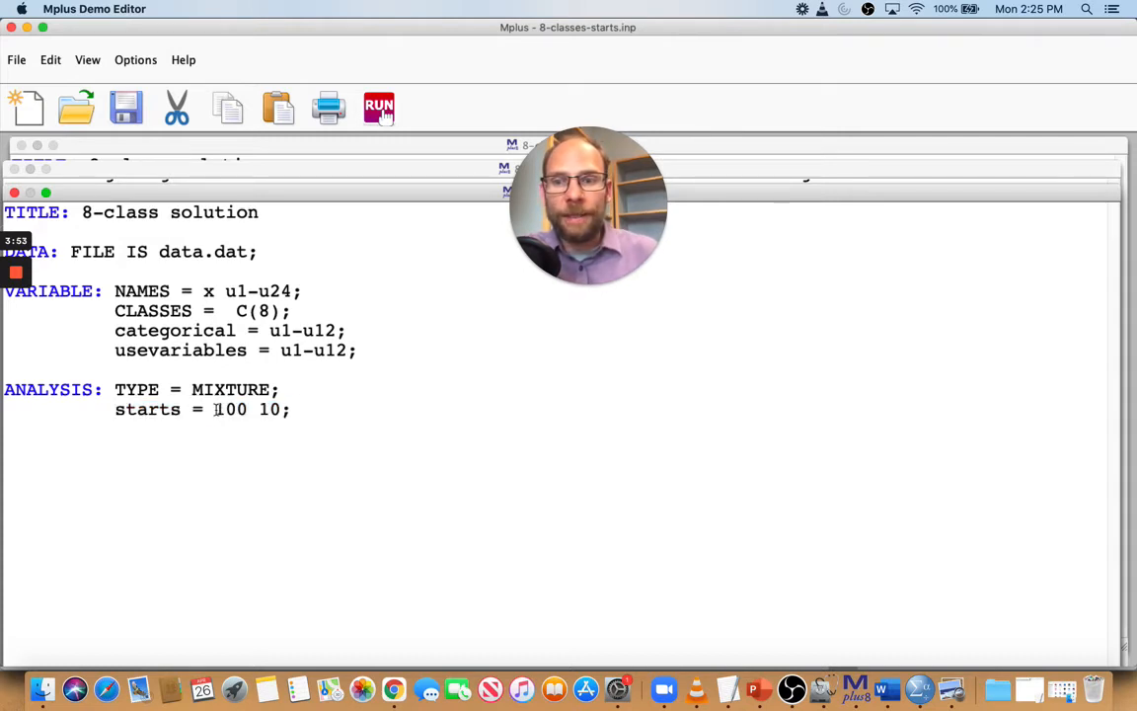
pyautogui.doubleClick(230, 408)
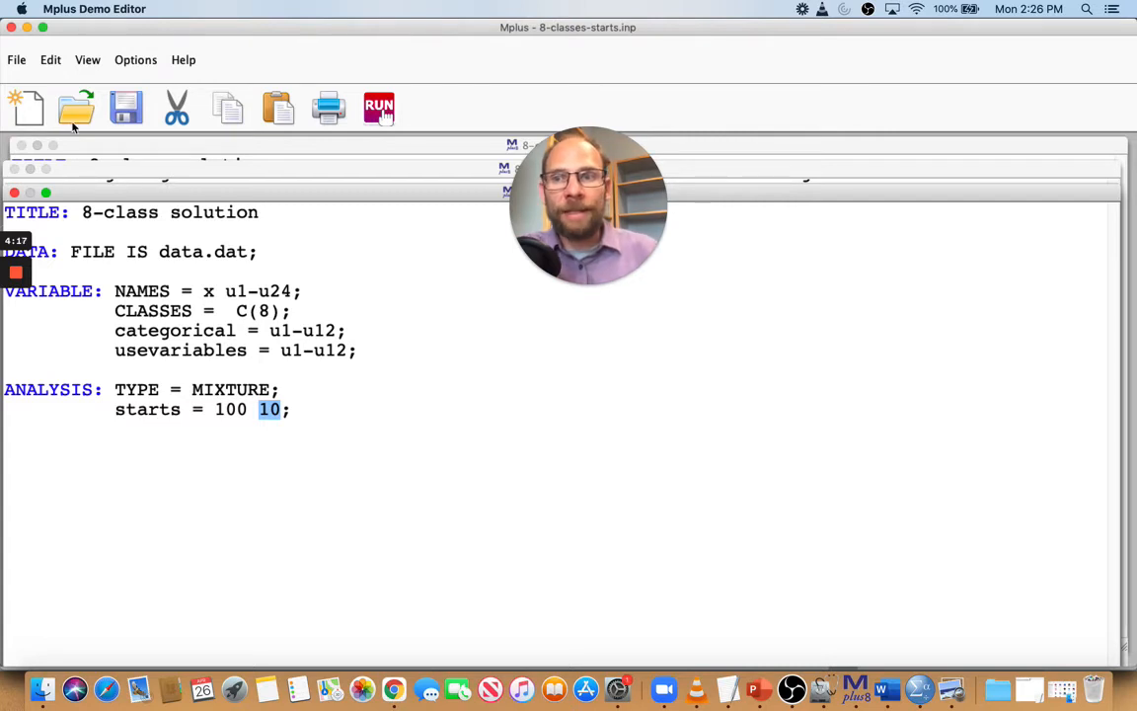
pyautogui.click(76, 107)
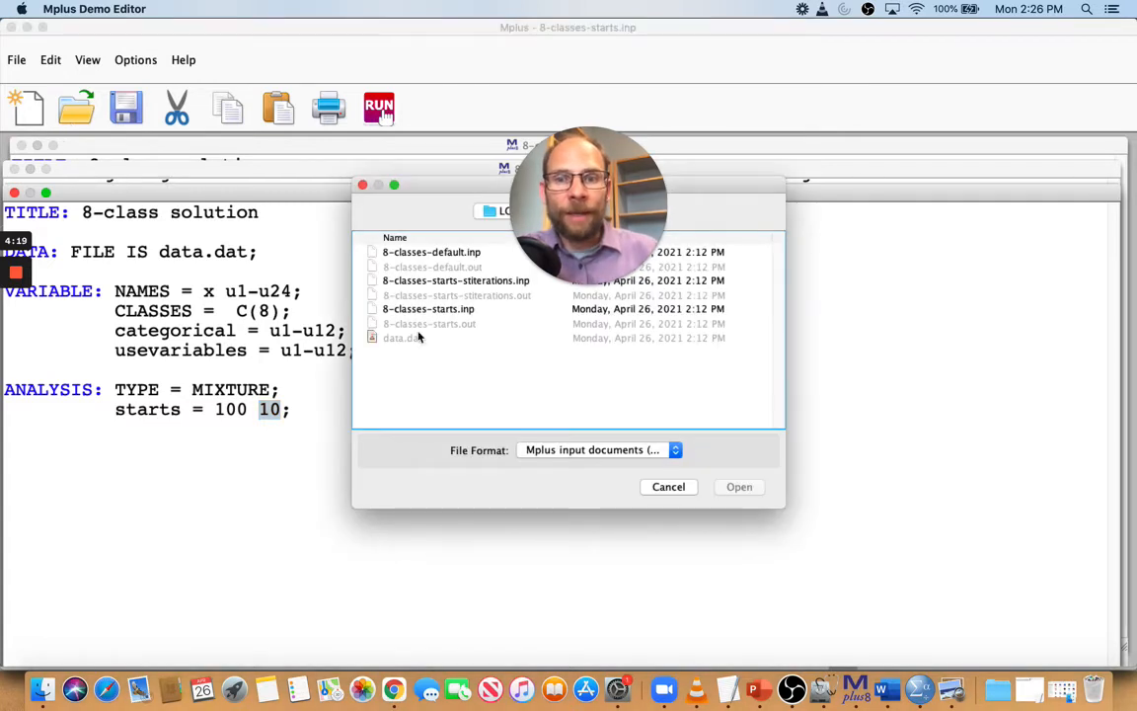
# Step: Open 8-classes-starts.out and highlight the 100 initial and 10 final stage random starts lines
pyautogui.click(598, 449)
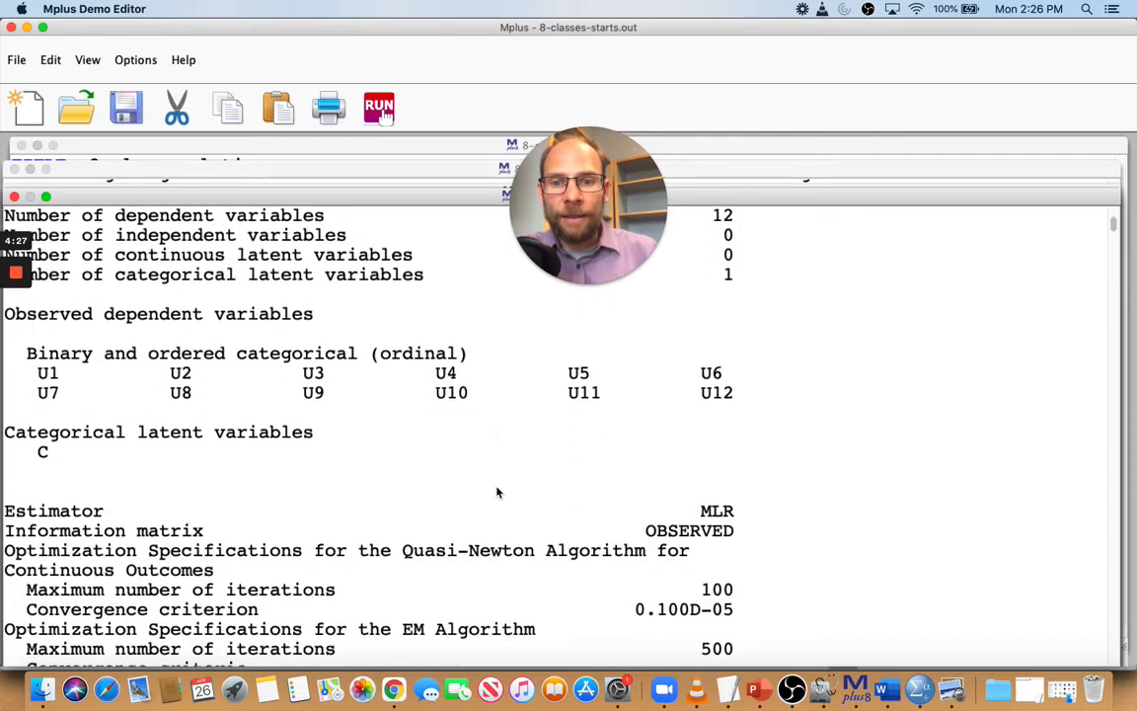
pyautogui.scroll(-3)
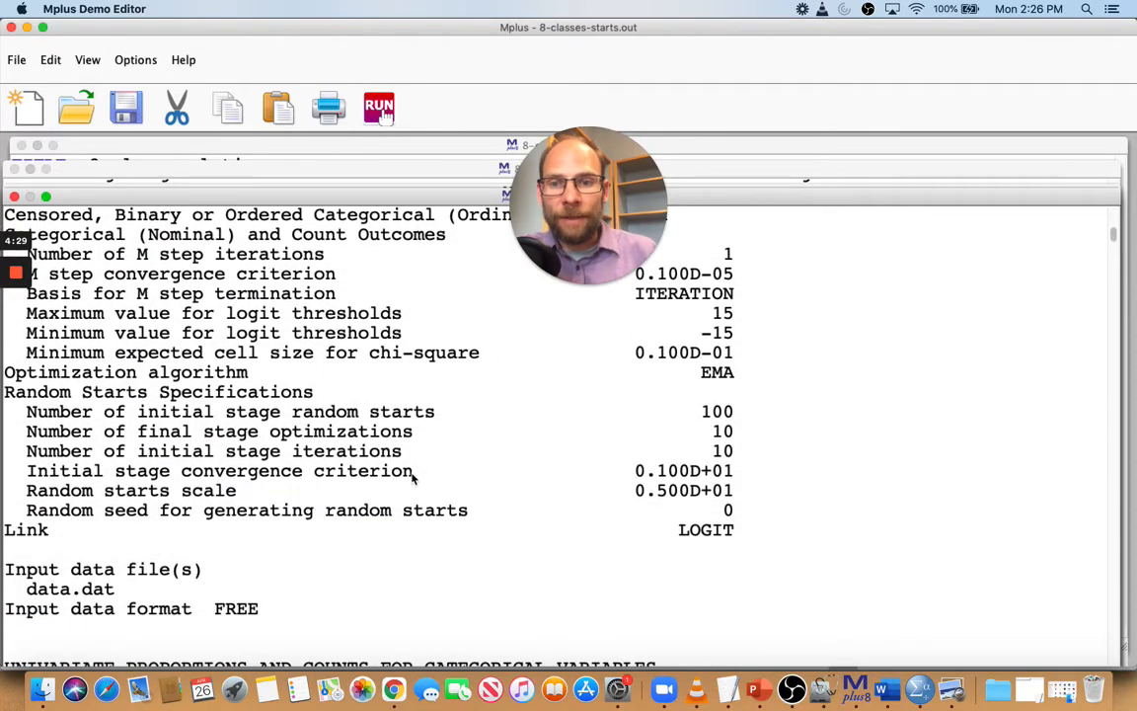
pyautogui.moveTo(413, 479)
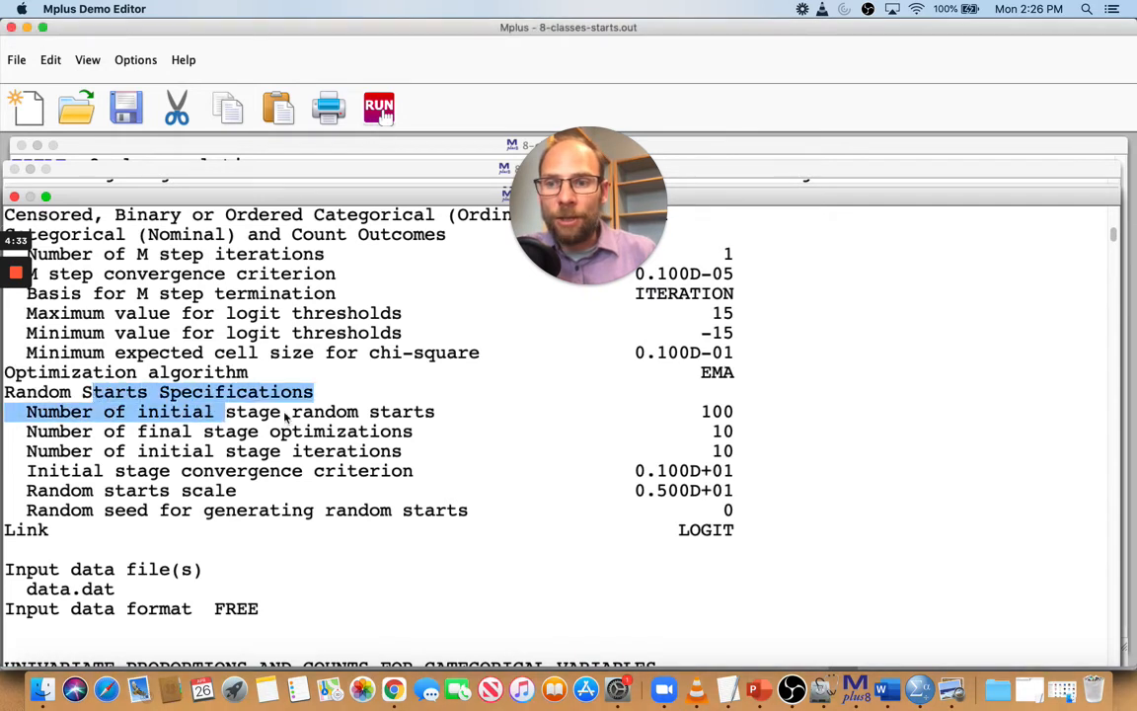
pyautogui.moveTo(745, 432)
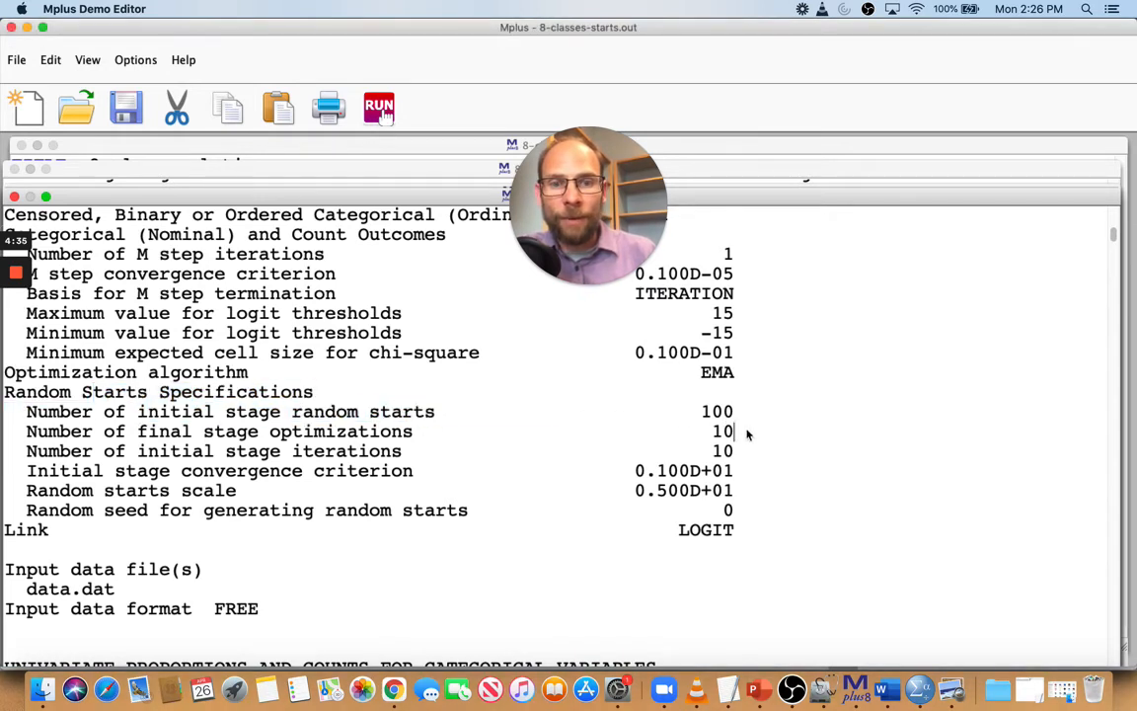
pyautogui.moveTo(27, 411); pyautogui.dragTo(732, 430)
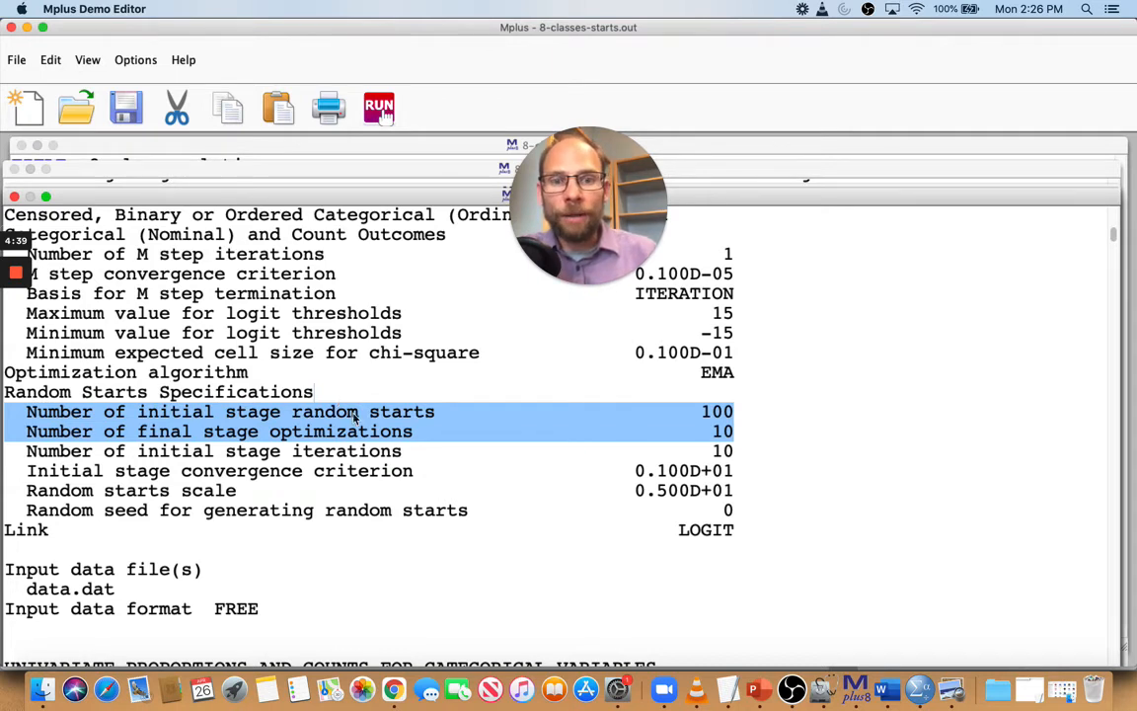
pyautogui.moveTo(429, 488)
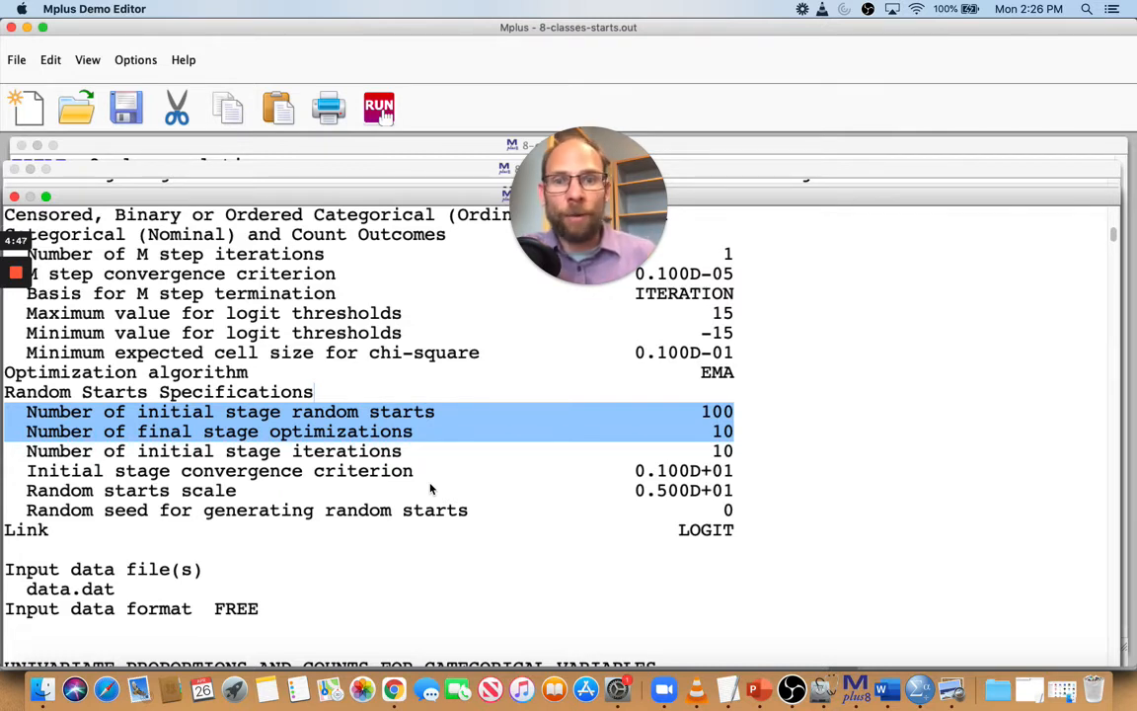
pyautogui.moveTo(439, 573)
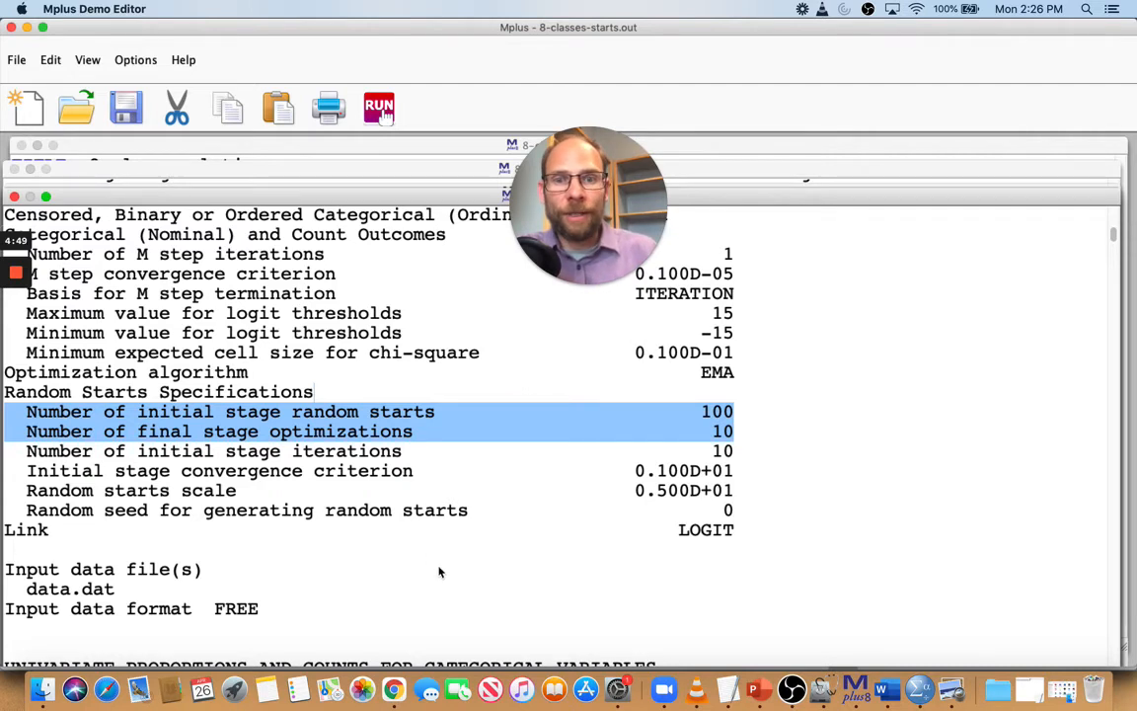
pyautogui.scroll(-3)
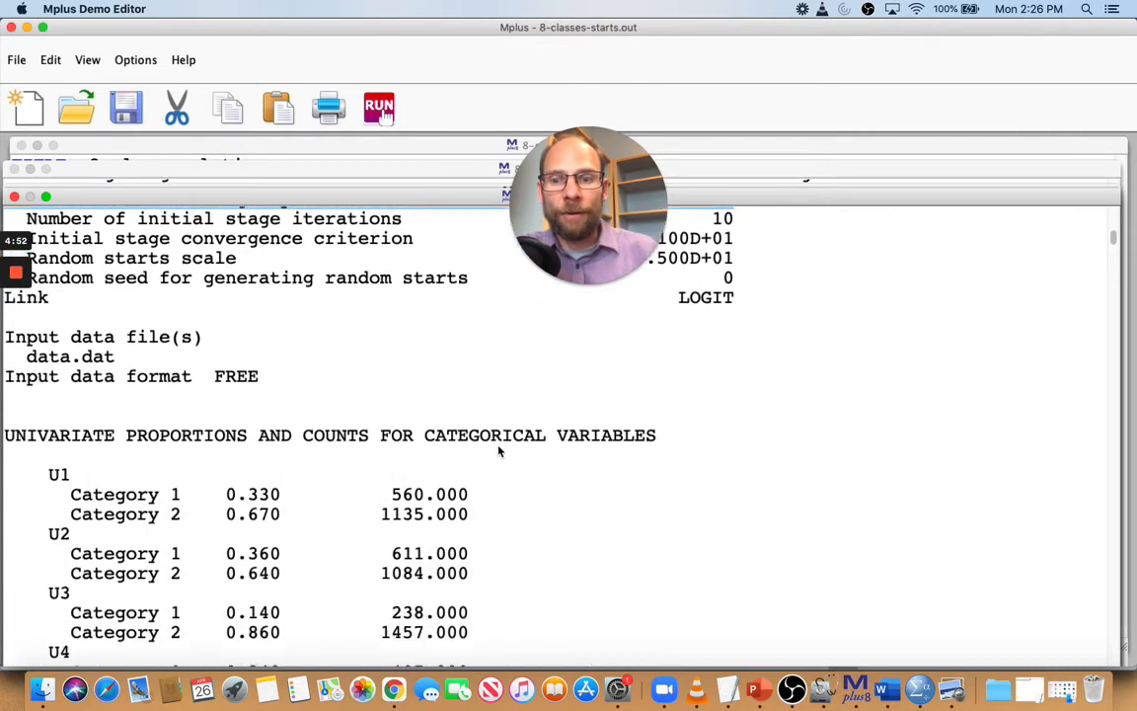
# Step: Highlight the top four final-stage loglikelihoods with -9014.432 replicated, then scroll back to the starts settings
pyautogui.scroll(-3)
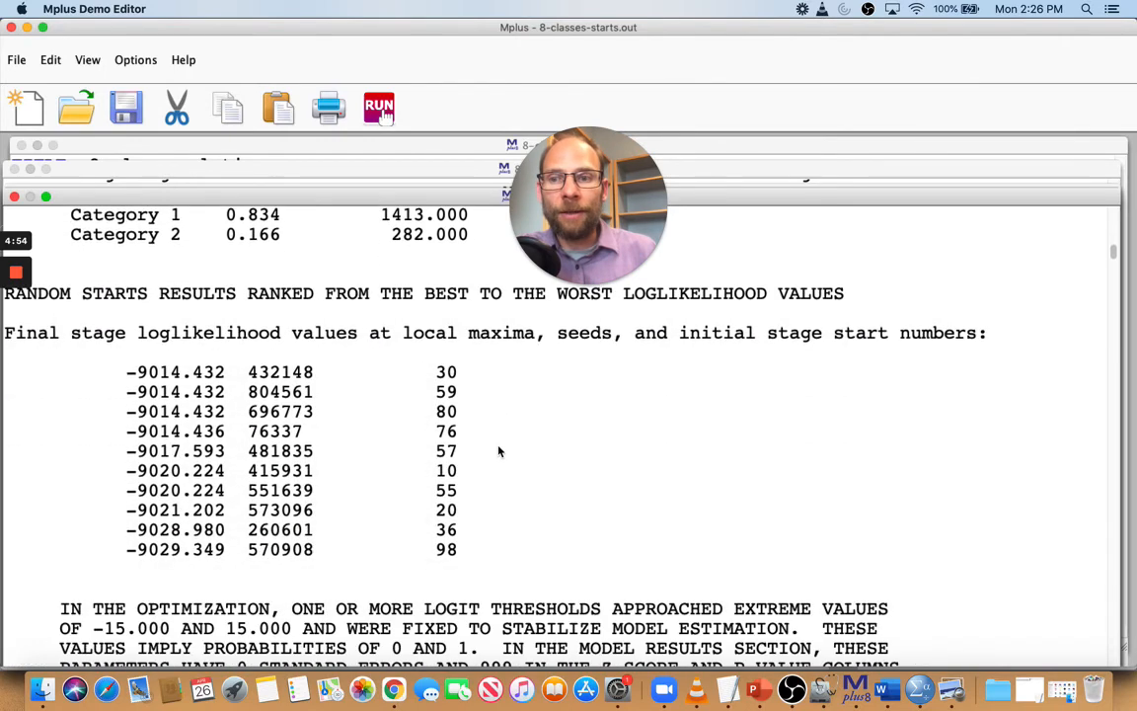
pyautogui.moveTo(227, 430)
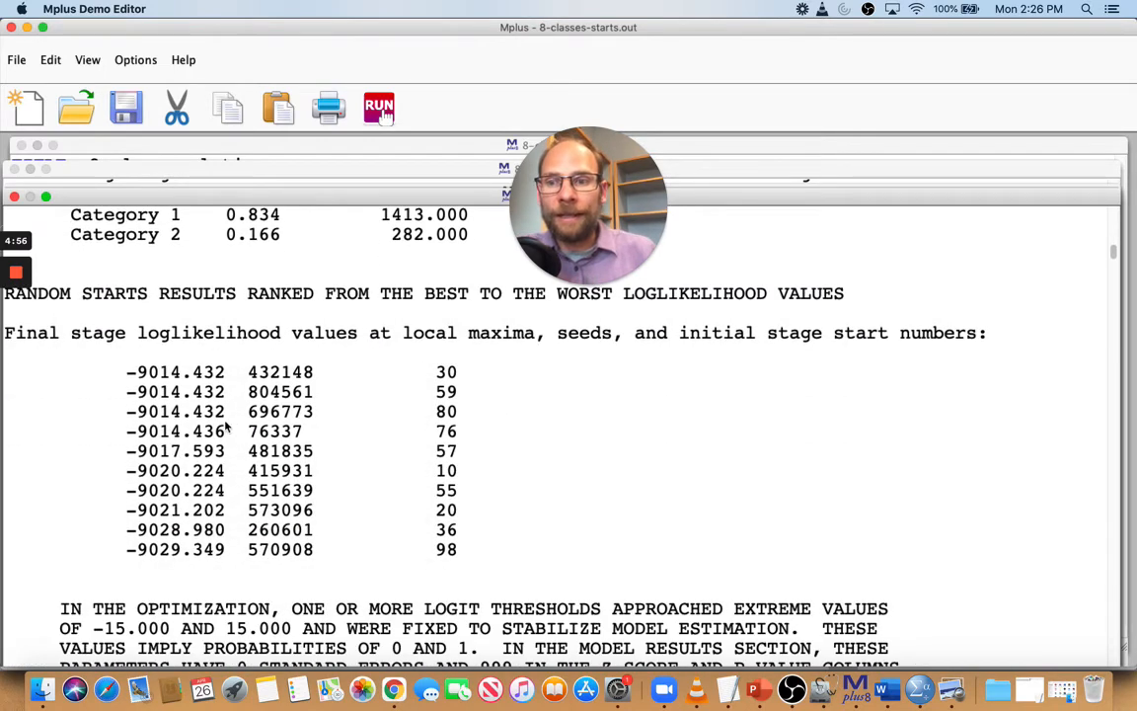
pyautogui.moveTo(129, 372); pyautogui.dragTo(454, 431)
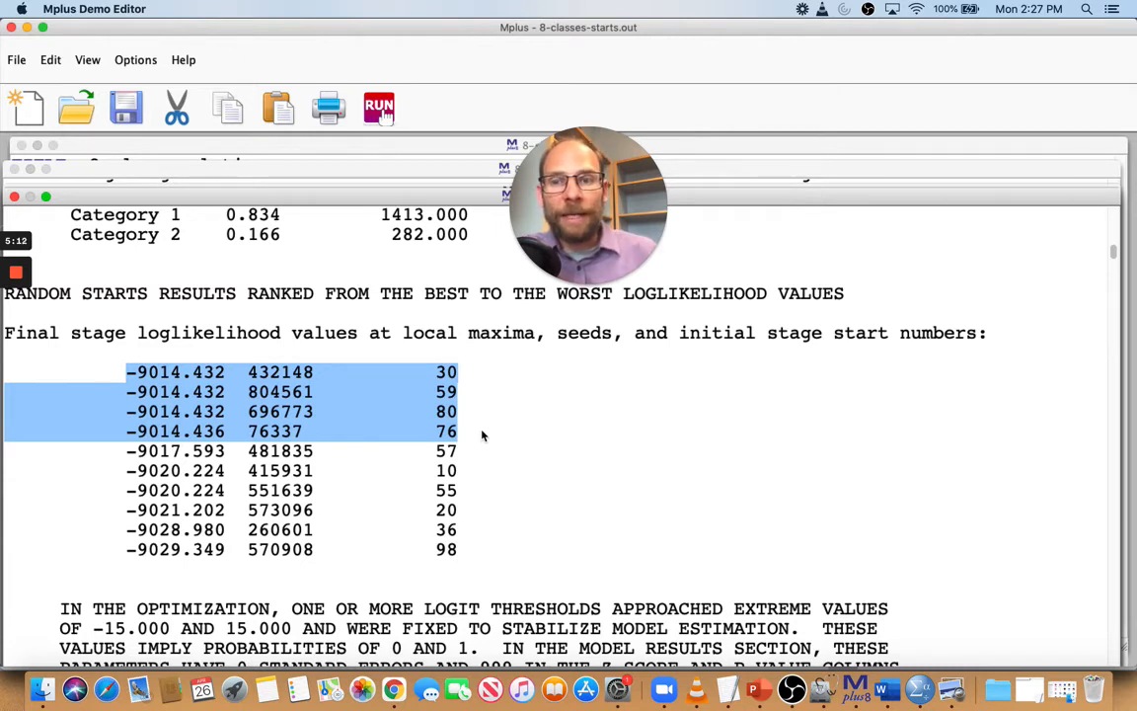
pyautogui.scroll(-3)
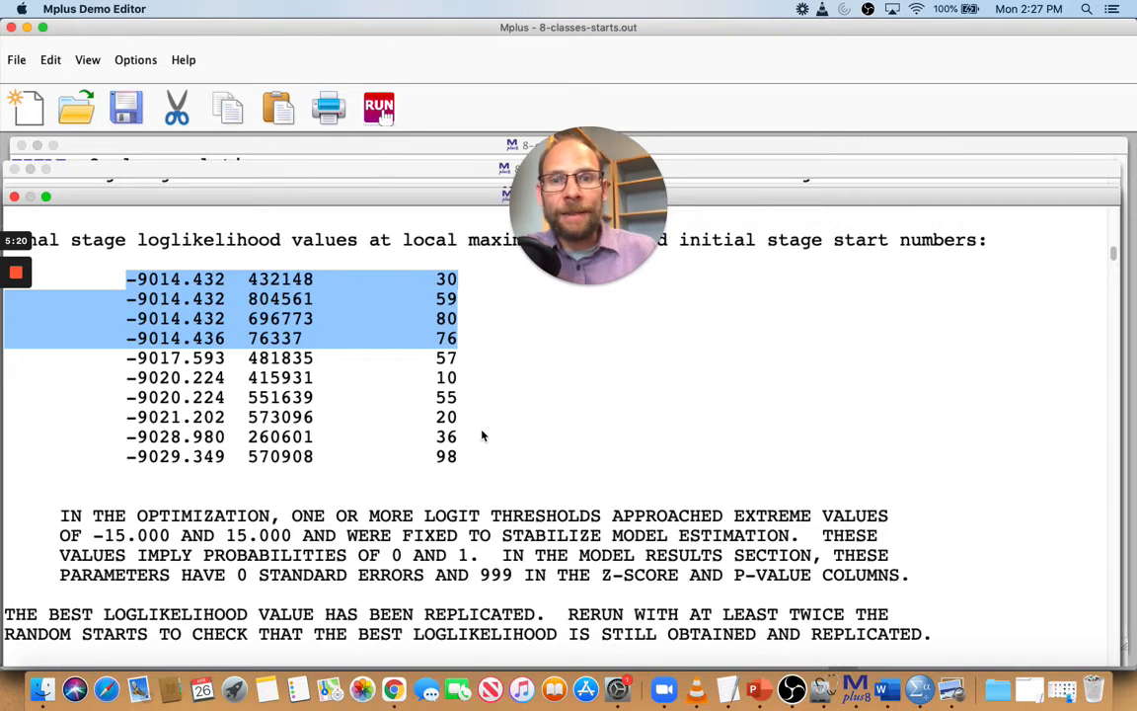
pyautogui.scroll(-3)
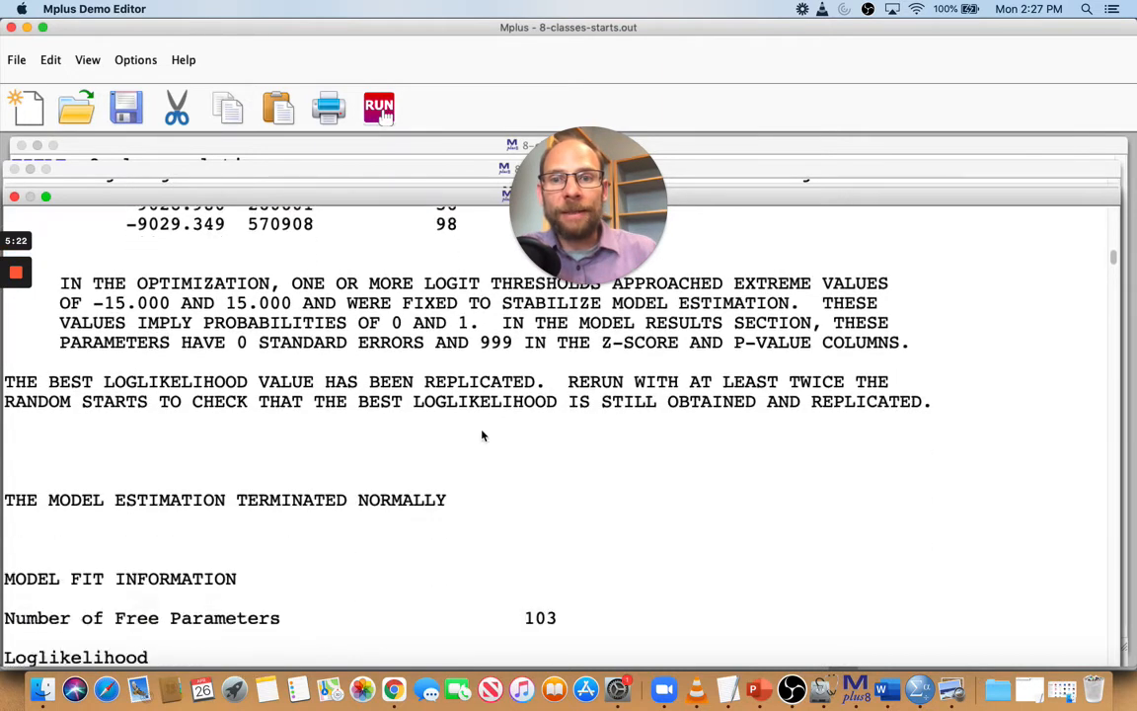
pyautogui.scroll(-3)
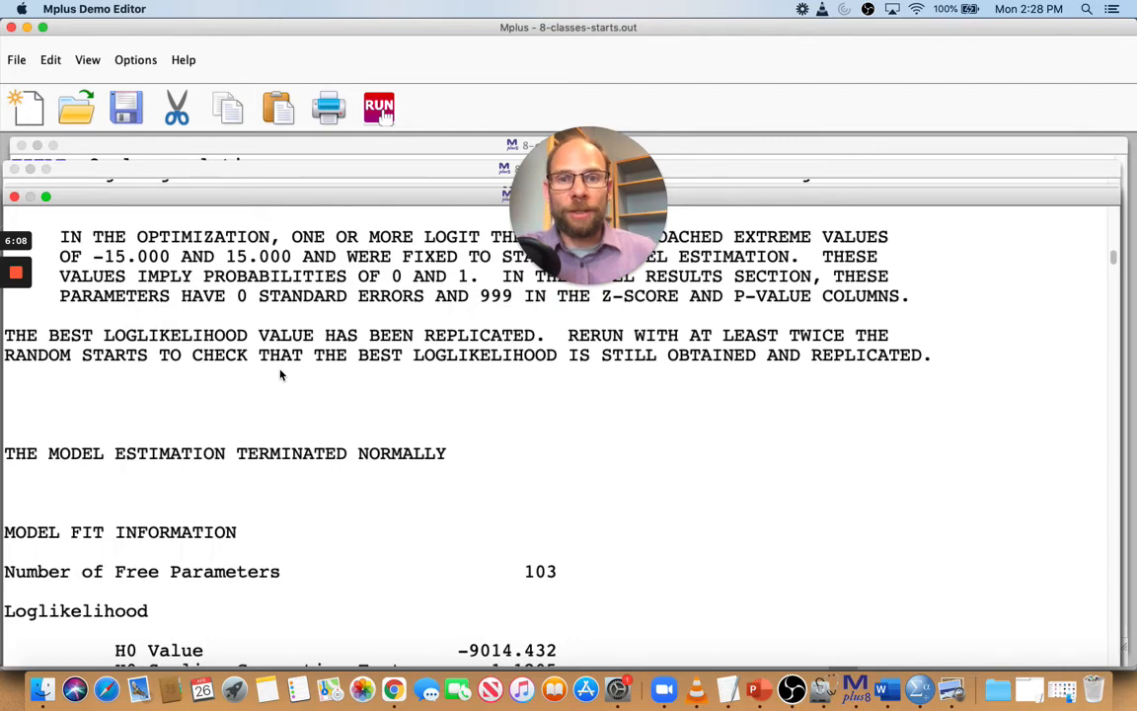
pyautogui.scroll(3)
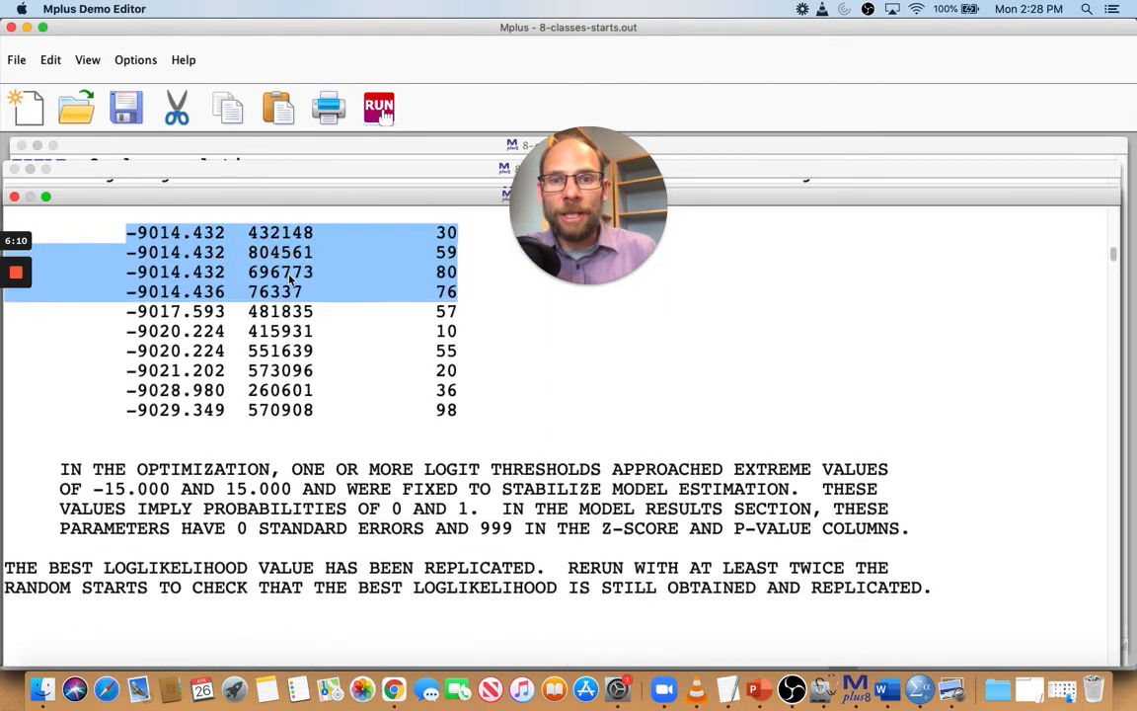
pyautogui.scroll(3)
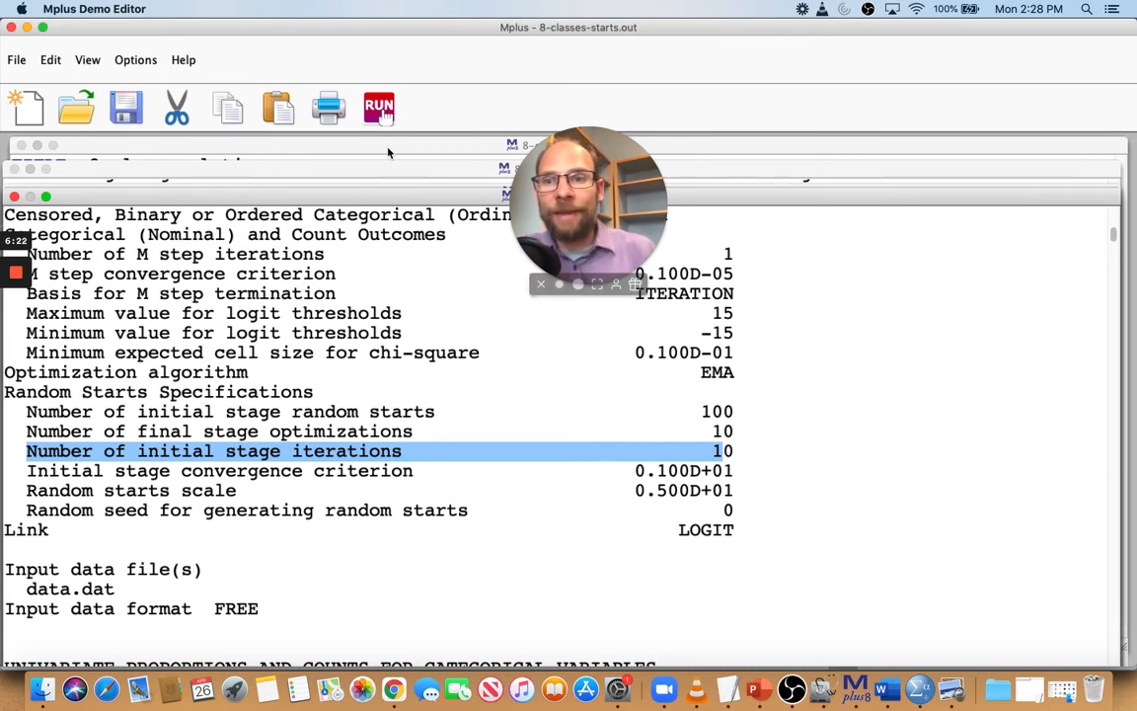
# Step: Open 8-classes-starts-stiterations.inp, which adds stiterations = 50 to starts = 100 10
pyautogui.click(77, 106)
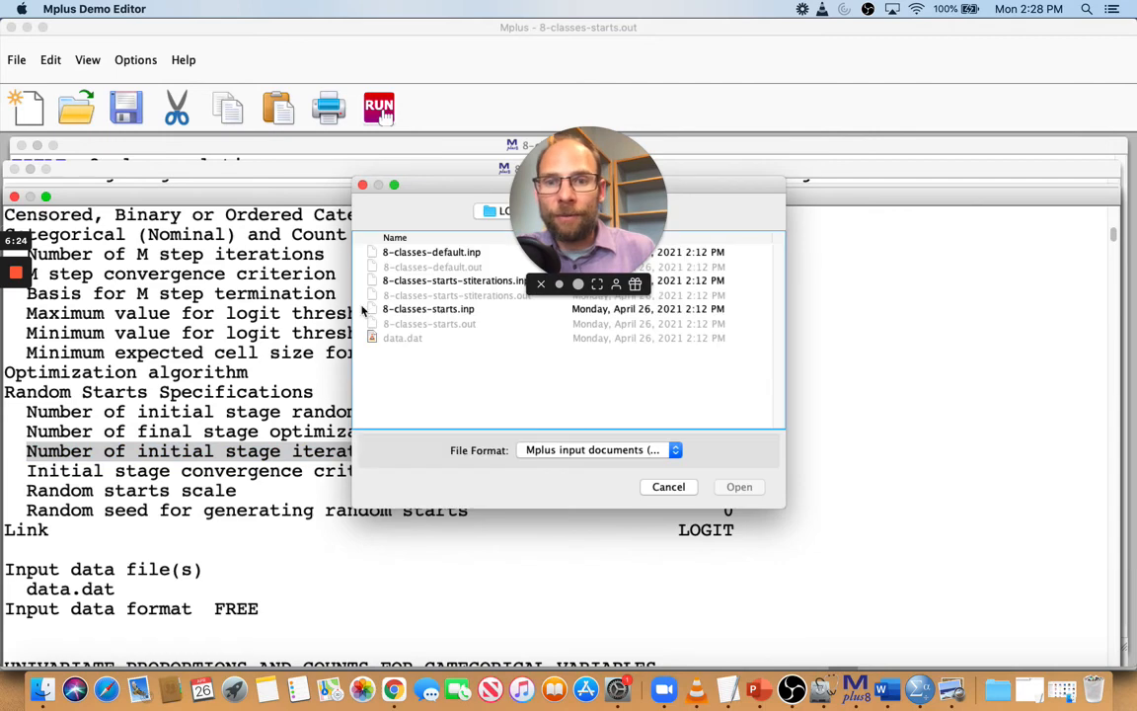
pyautogui.click(453, 280)
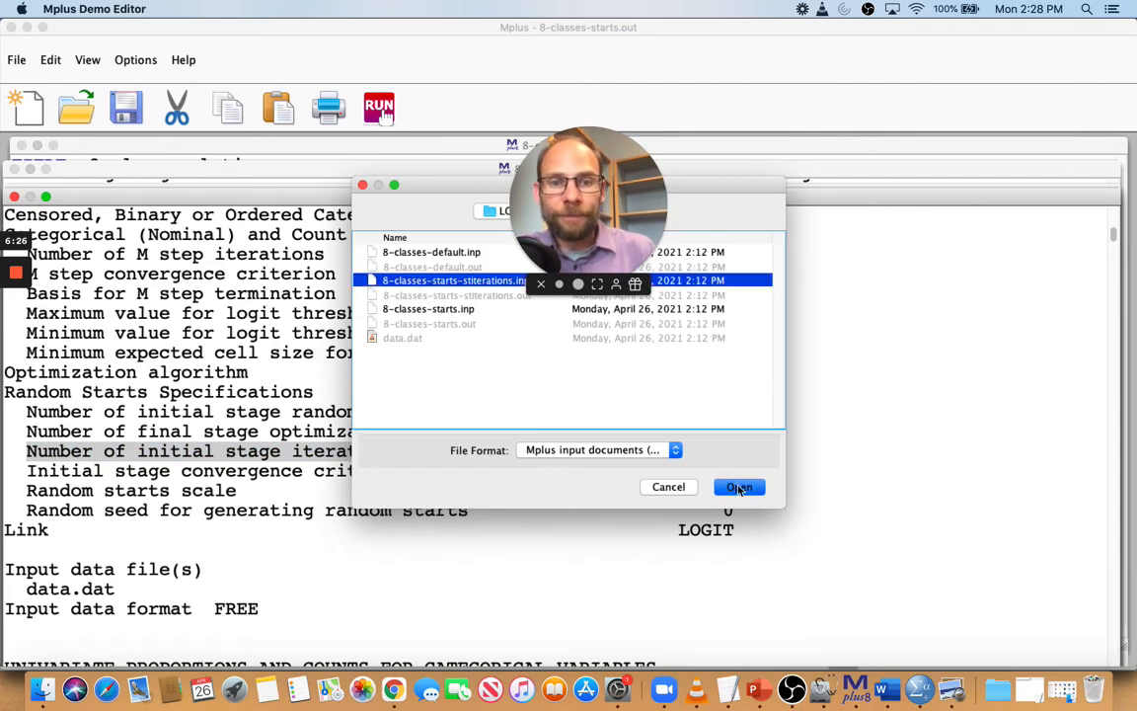
pyautogui.click(739, 487)
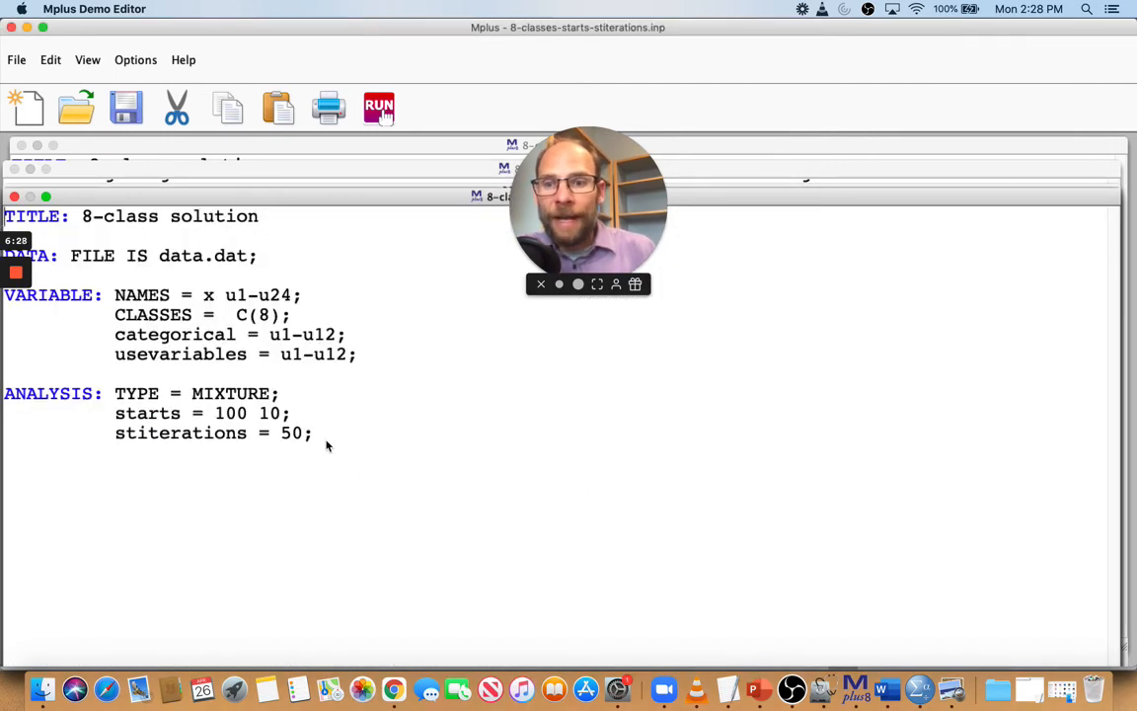